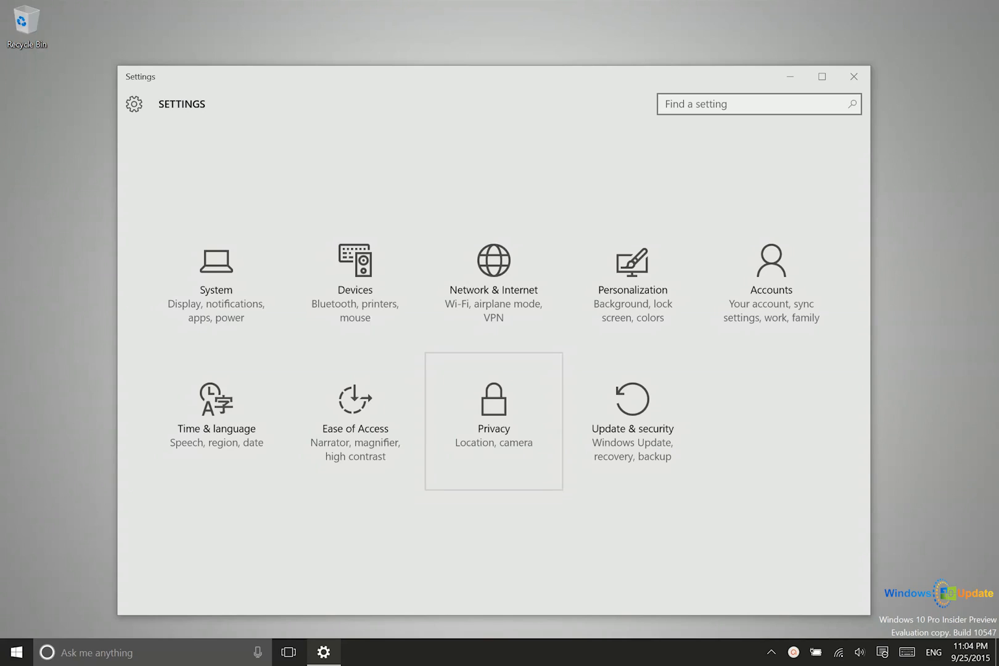
# Briefly open and close File Explorer, then search Windows for 'recovery'.
pyautogui.click(16, 652)
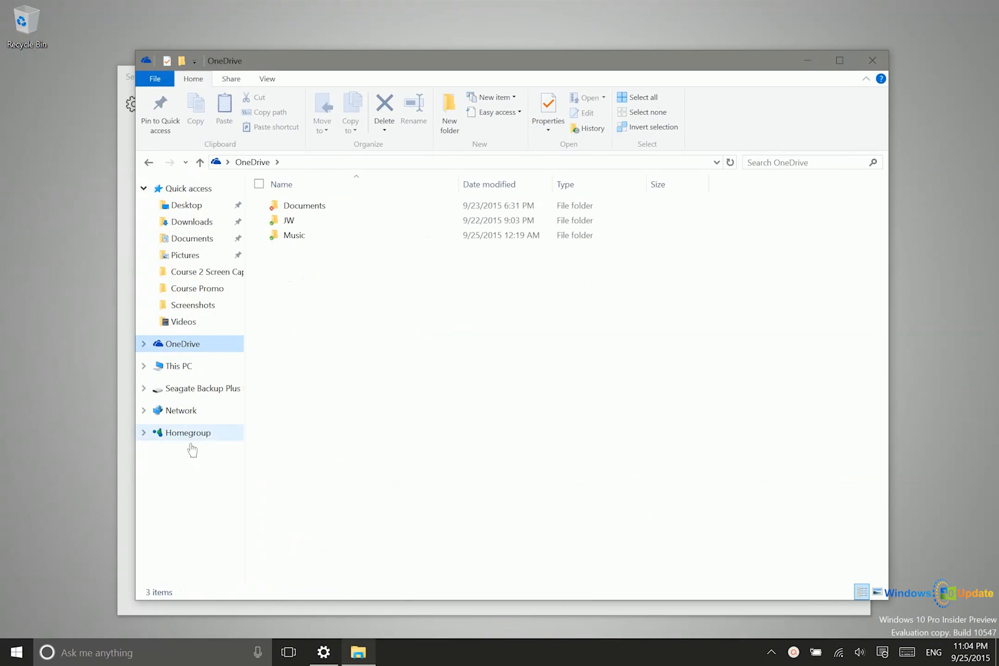
pyautogui.moveTo(246, 413)
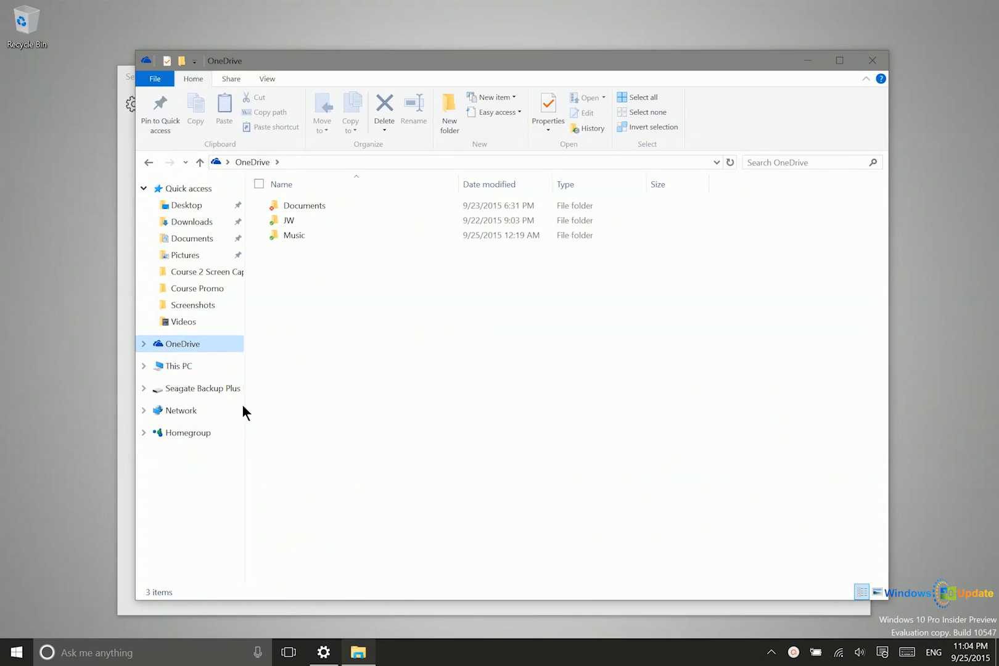
pyautogui.moveTo(889, 54)
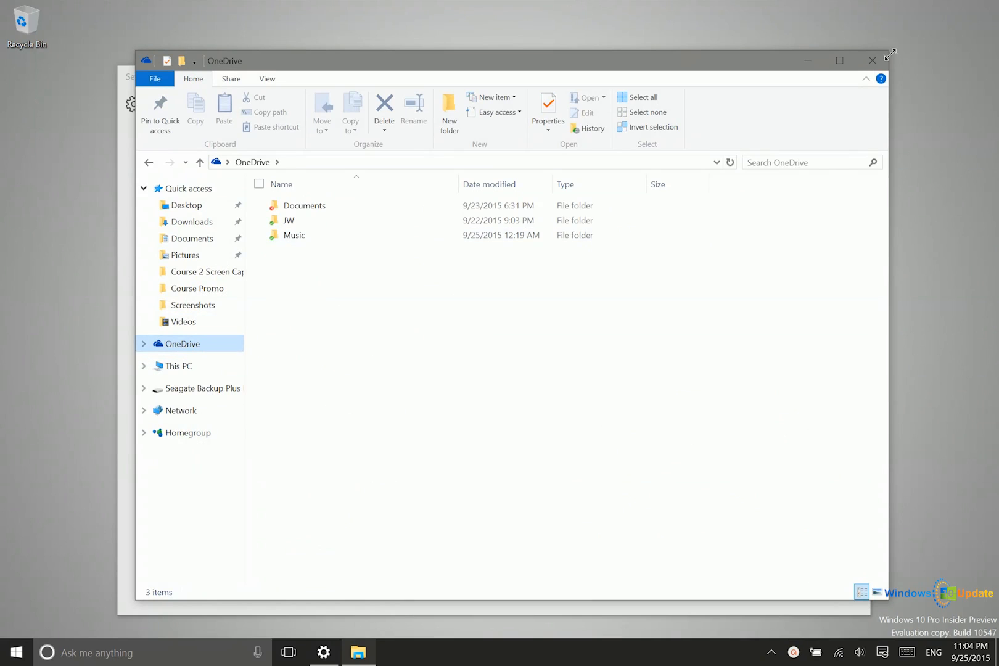
pyautogui.click(323, 652)
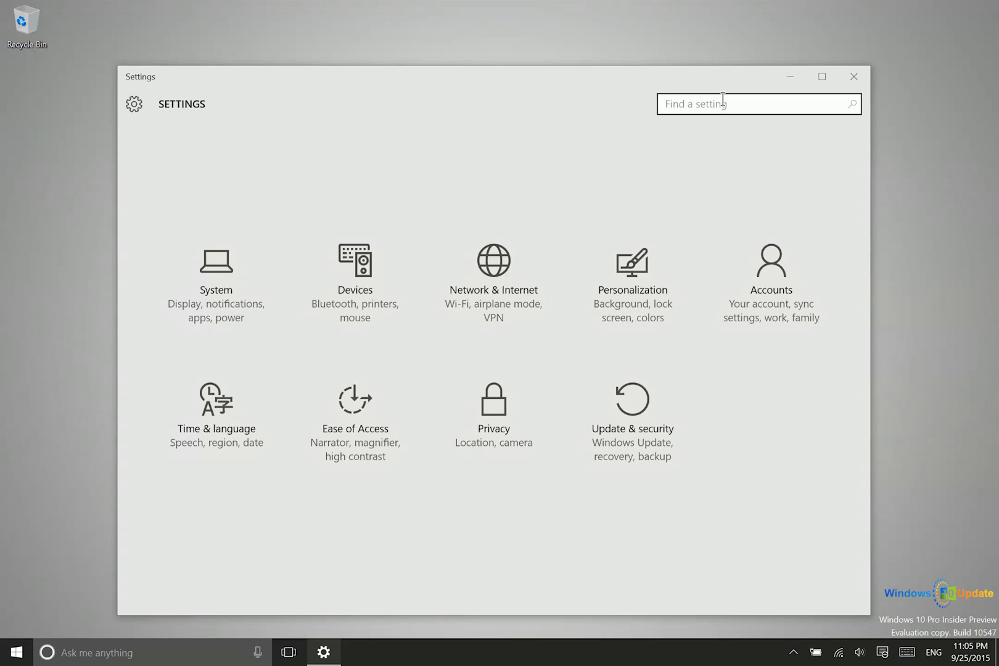
pyautogui.write('f')
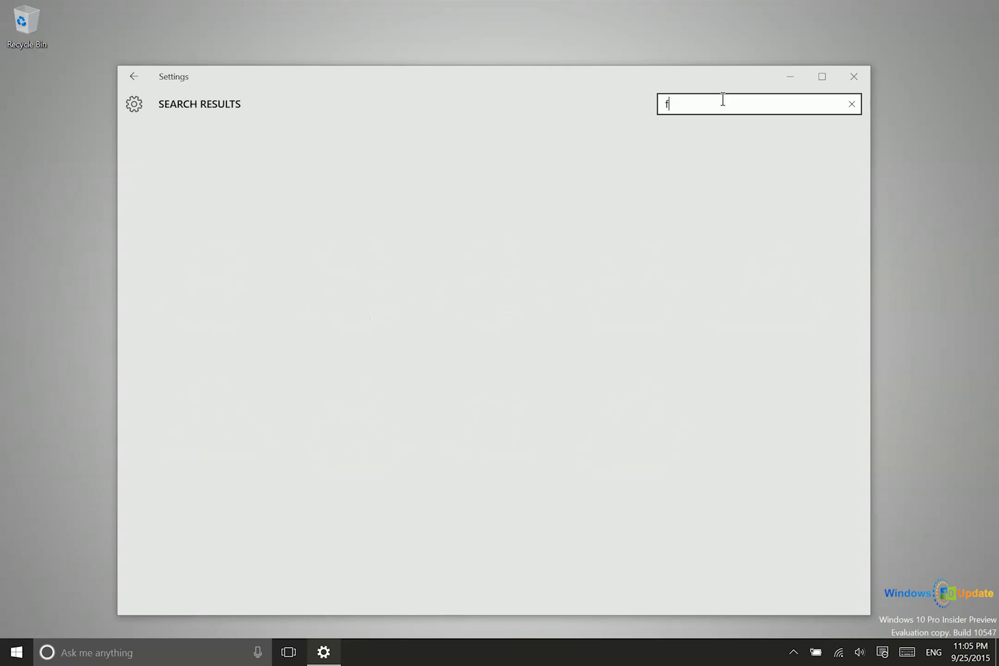
pyautogui.click(852, 103)
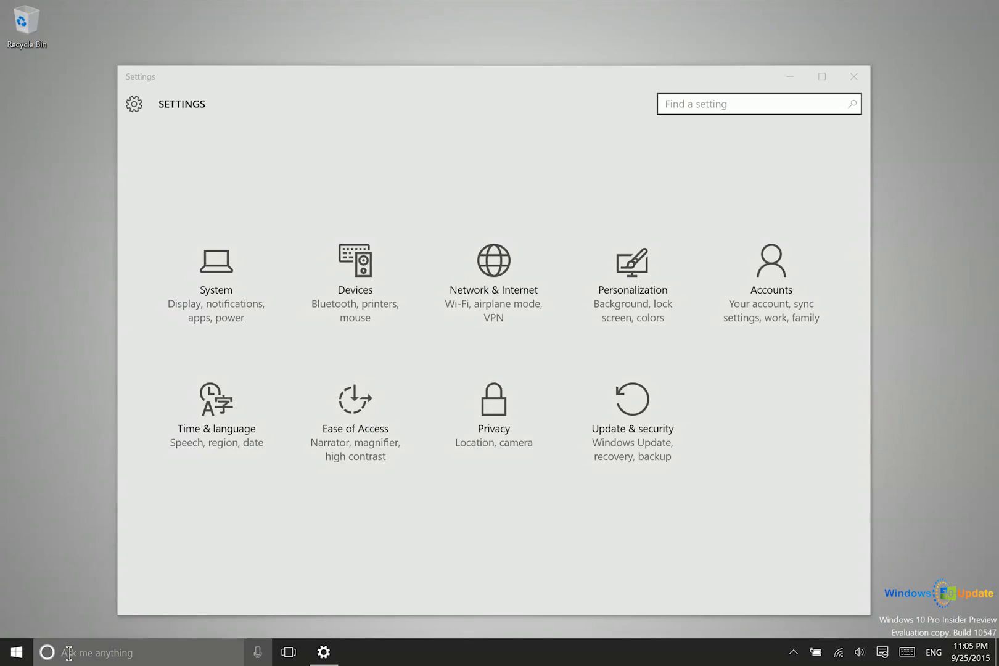
pyautogui.write('recover')
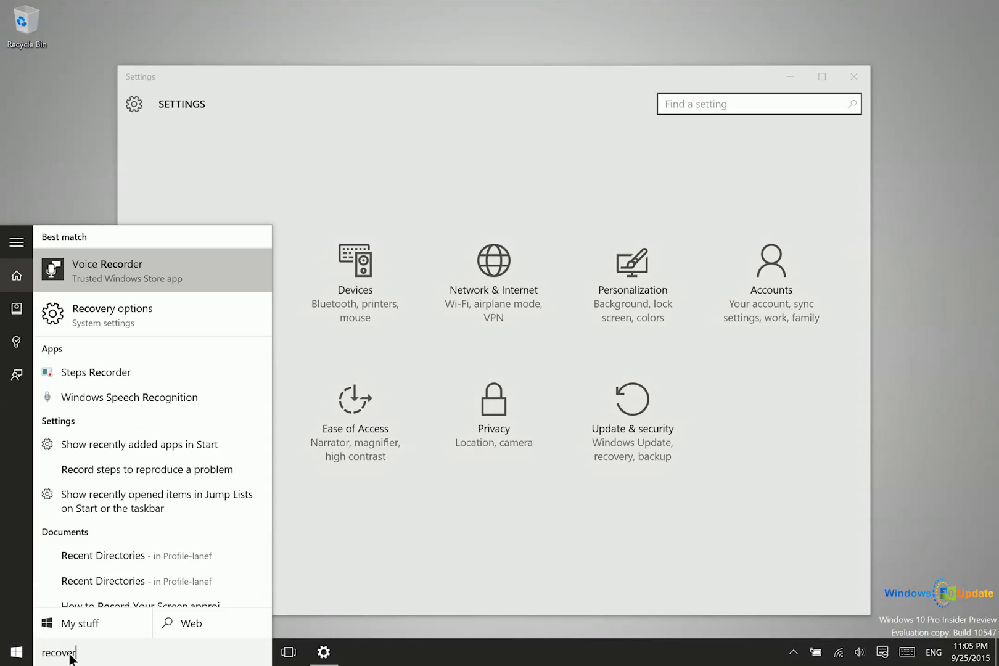
pyautogui.write('y')
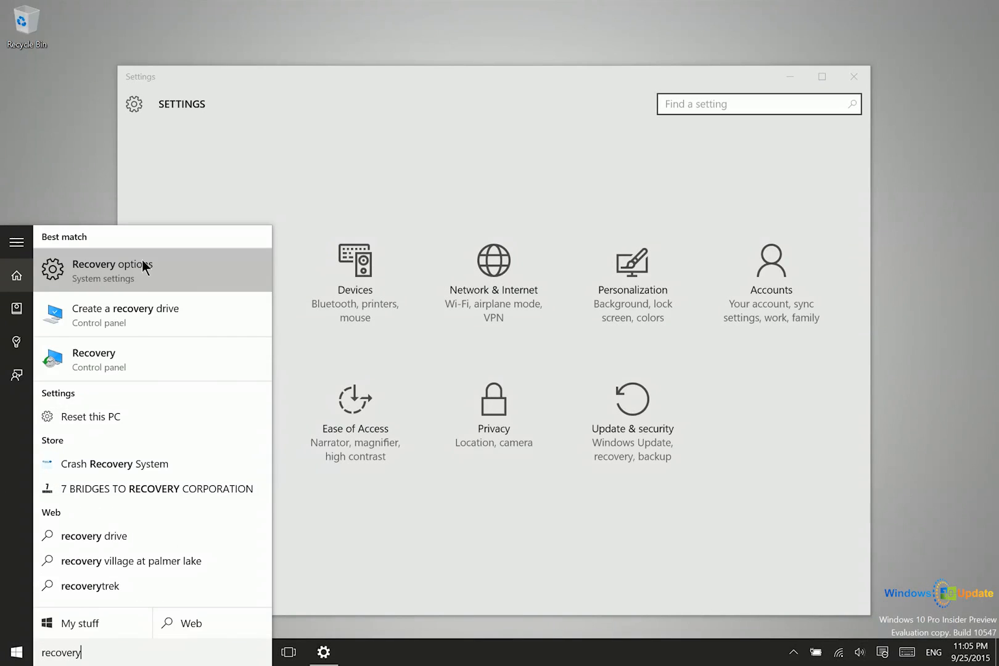
pyautogui.moveTo(105, 322)
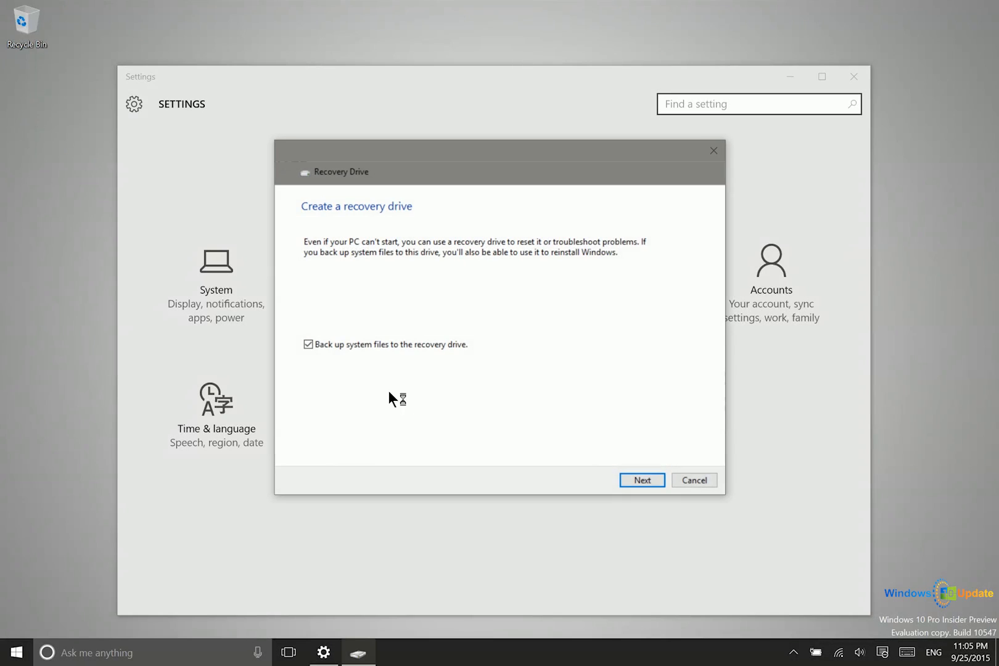
pyautogui.moveTo(425, 174)
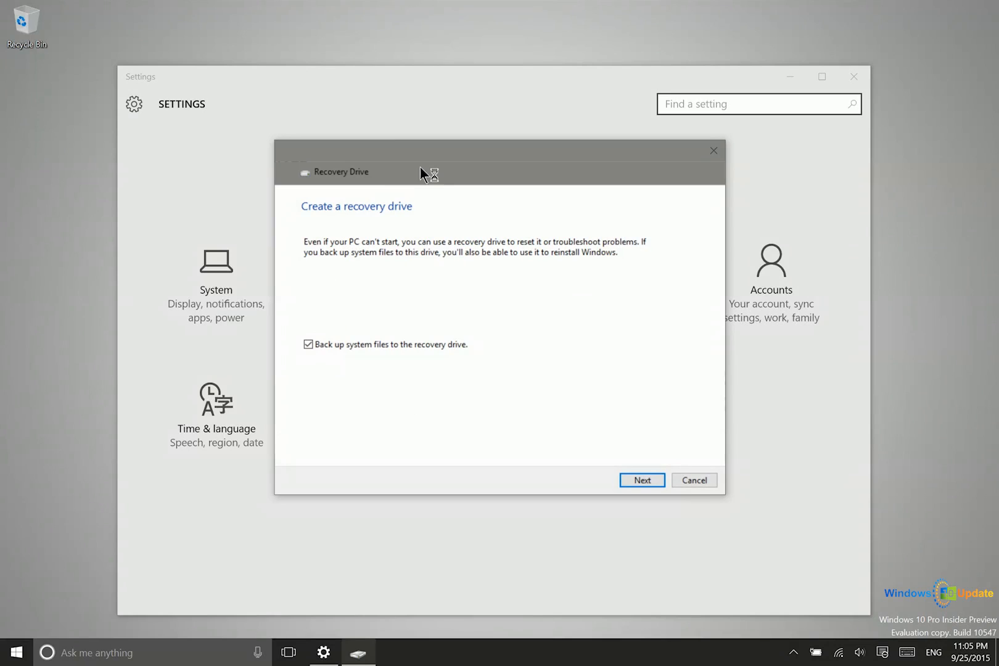
# Keep 'Back up system files' checked and advance the Recovery Drive wizard.
pyautogui.click(641, 479)
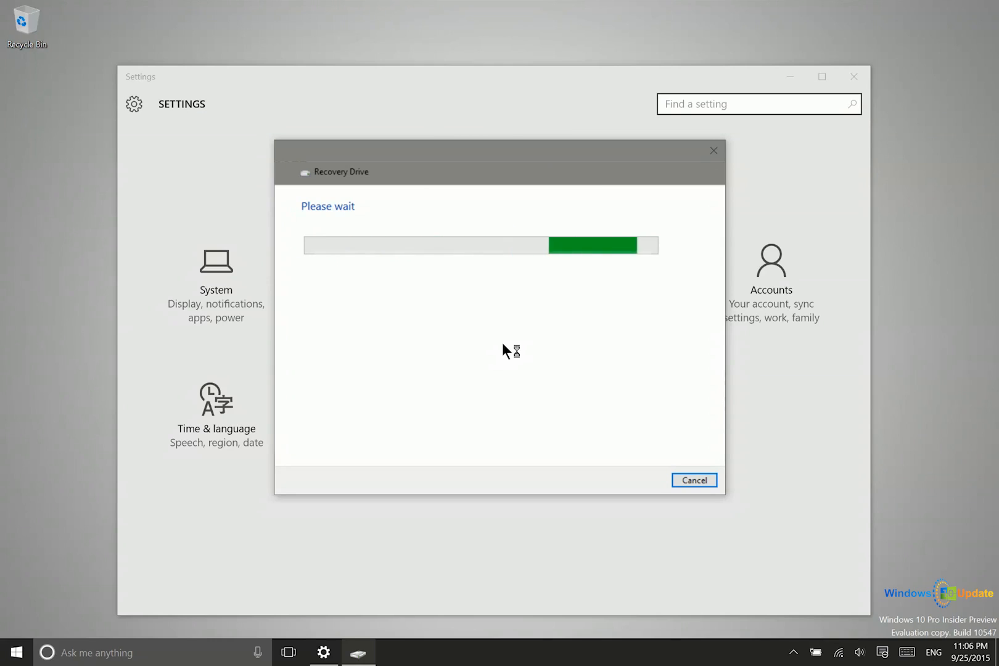
pyautogui.click(693, 479)
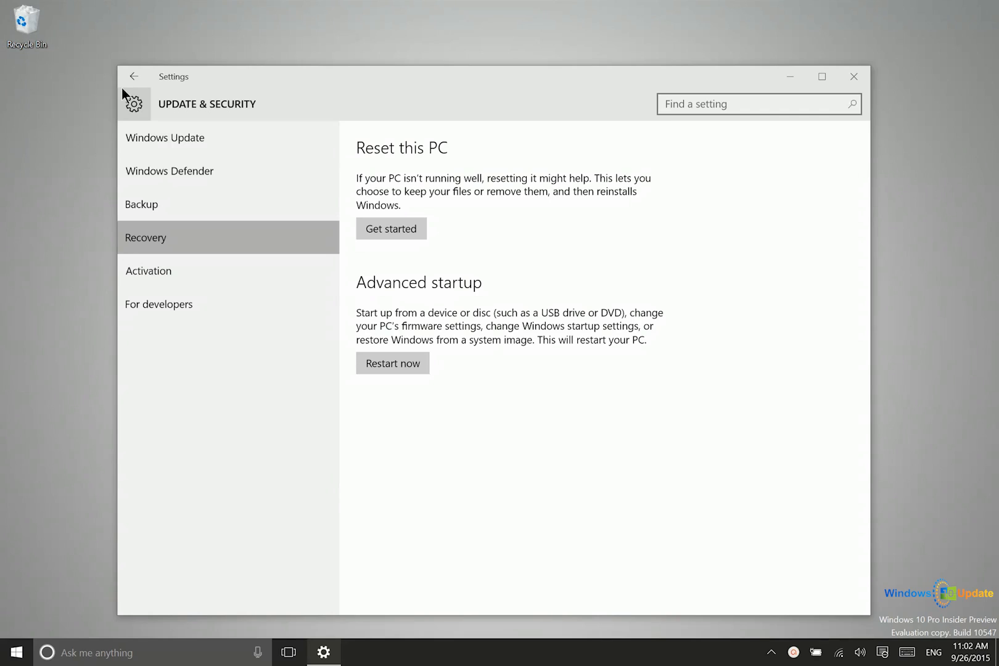
# Restart into advanced startup from Update & security > Recovery.
pyautogui.click(133, 76)
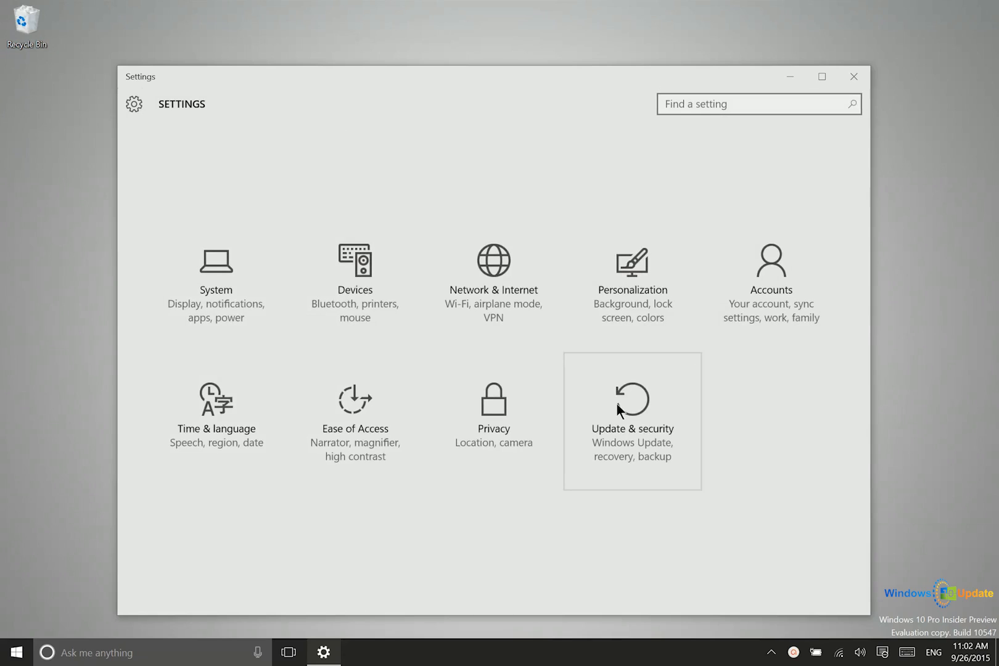
pyautogui.click(631, 420)
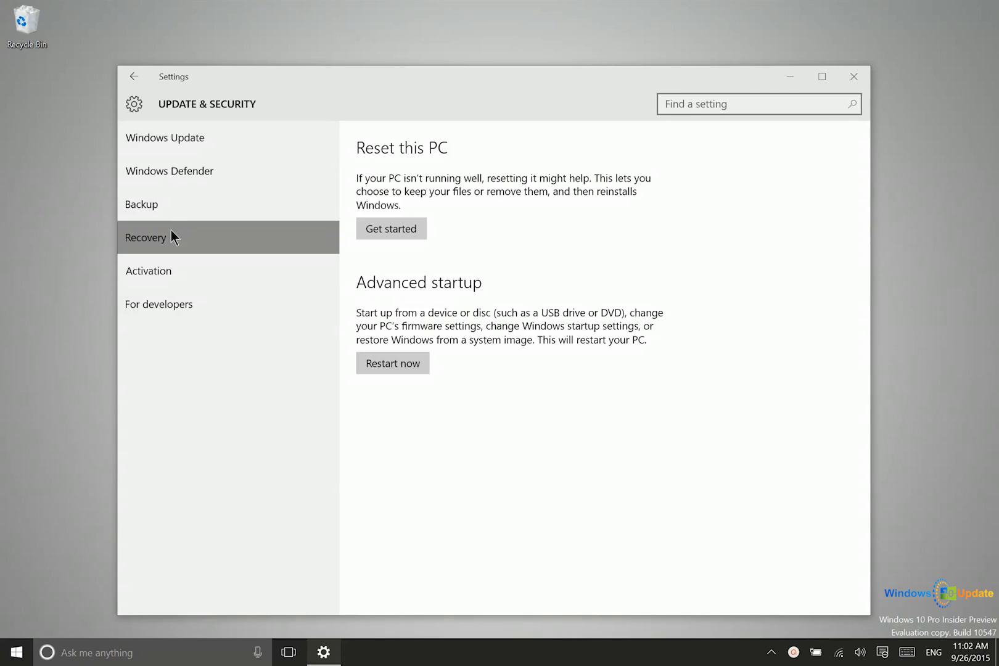
pyautogui.moveTo(392, 364)
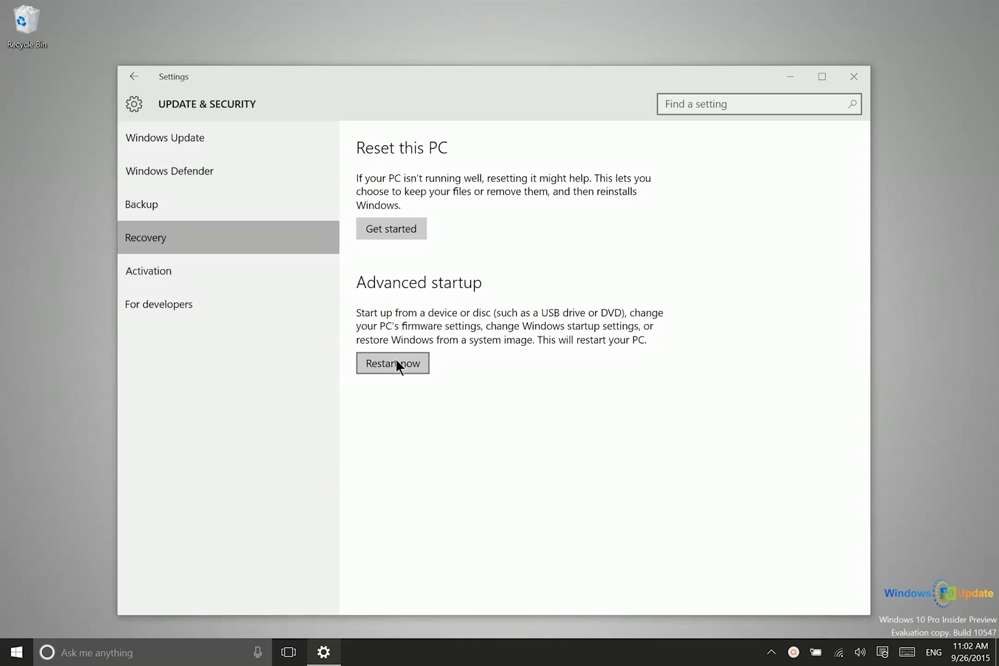
pyautogui.moveTo(423, 344)
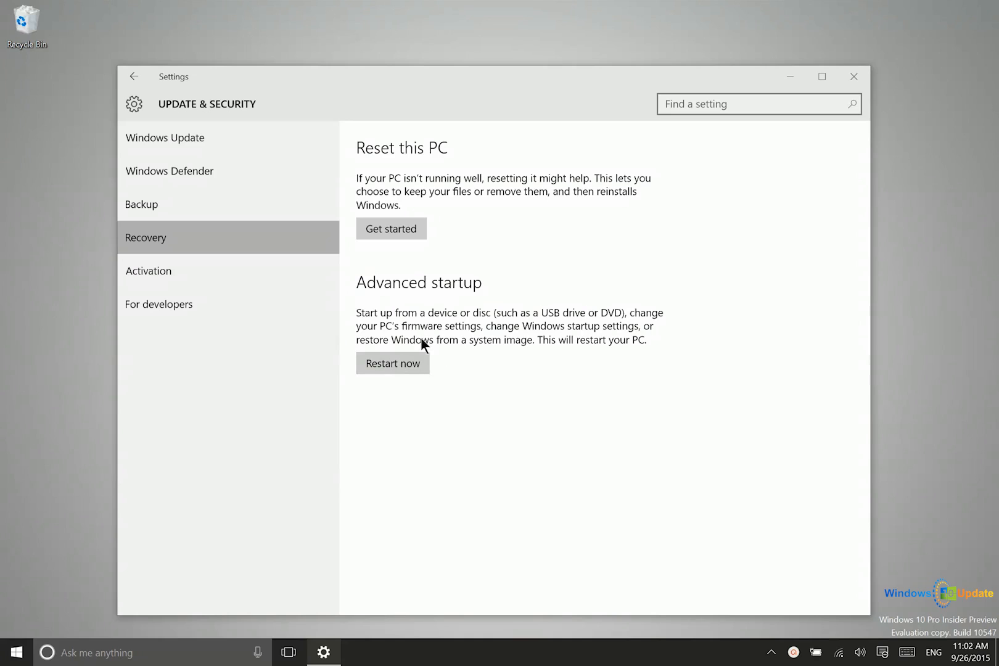
pyautogui.moveTo(530, 357)
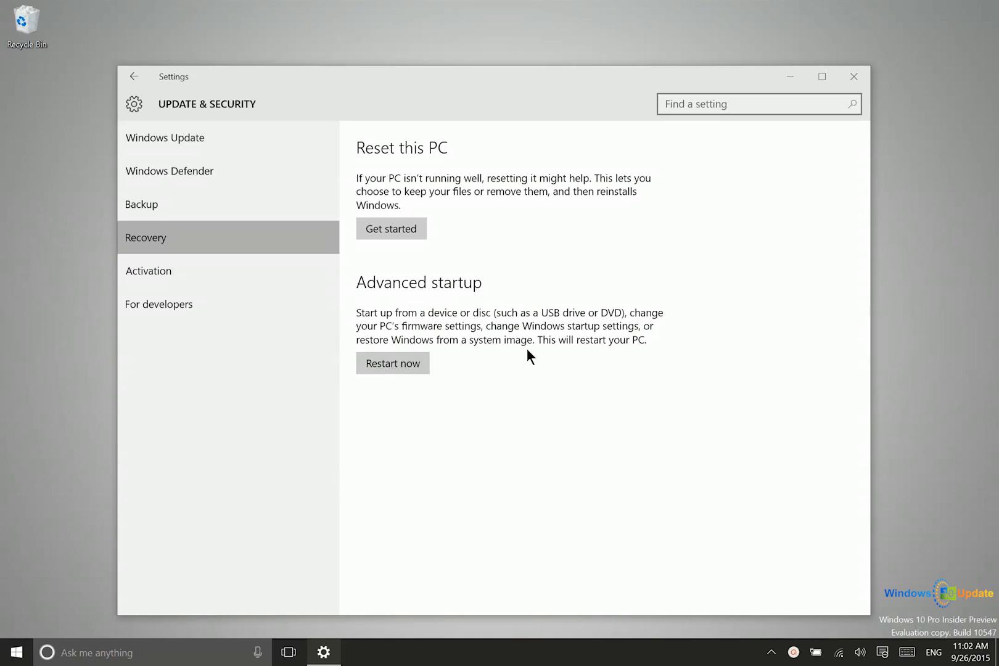
pyautogui.moveTo(605, 215)
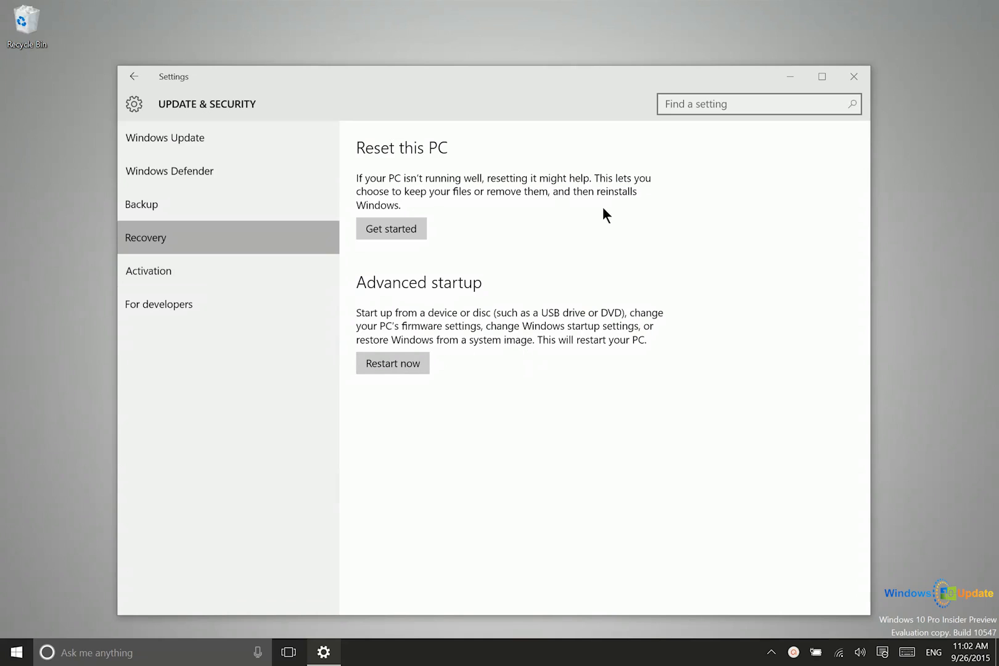
pyautogui.moveTo(399, 308)
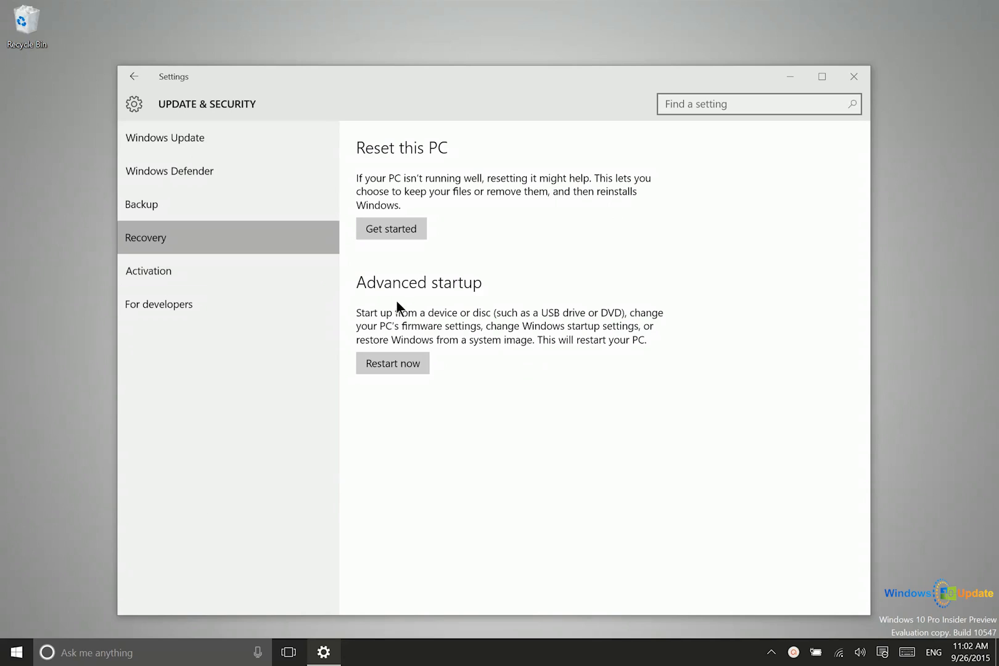
pyautogui.moveTo(487, 331)
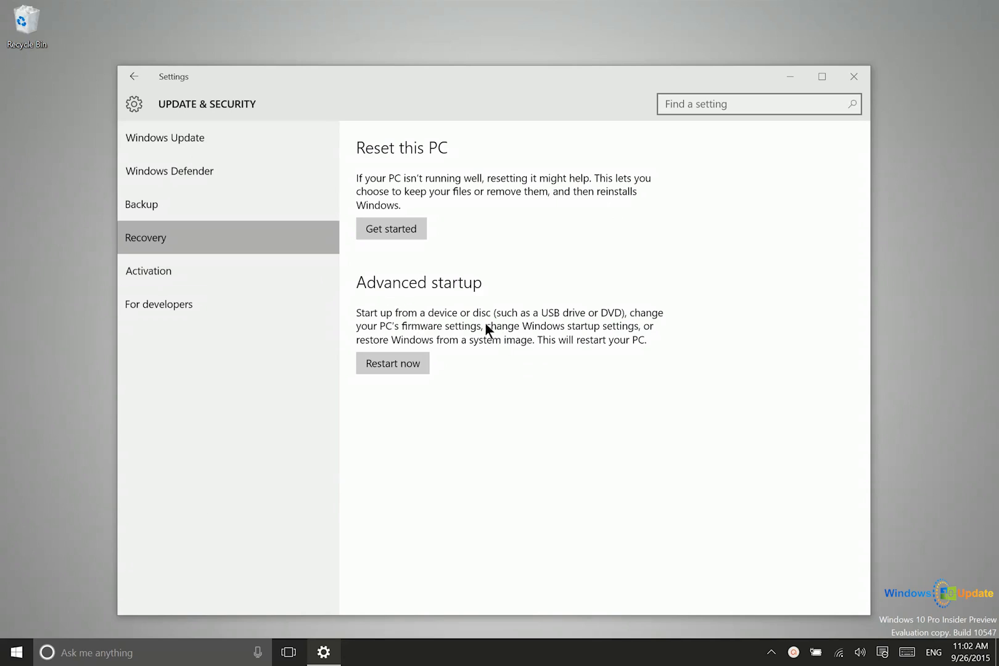
pyautogui.moveTo(465, 350)
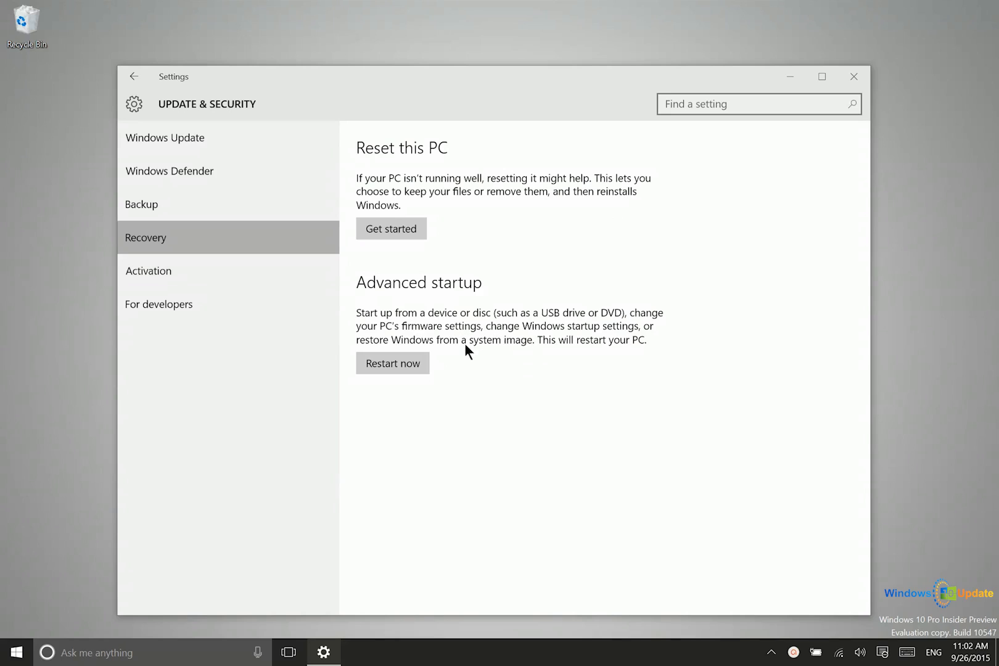
pyautogui.moveTo(487, 344)
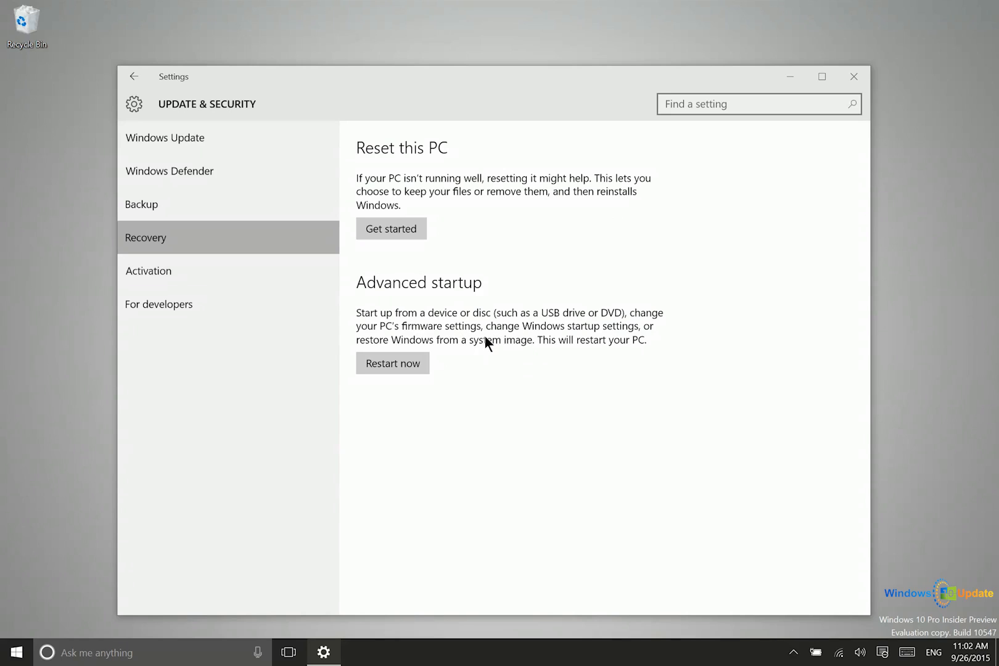
pyautogui.click(392, 363)
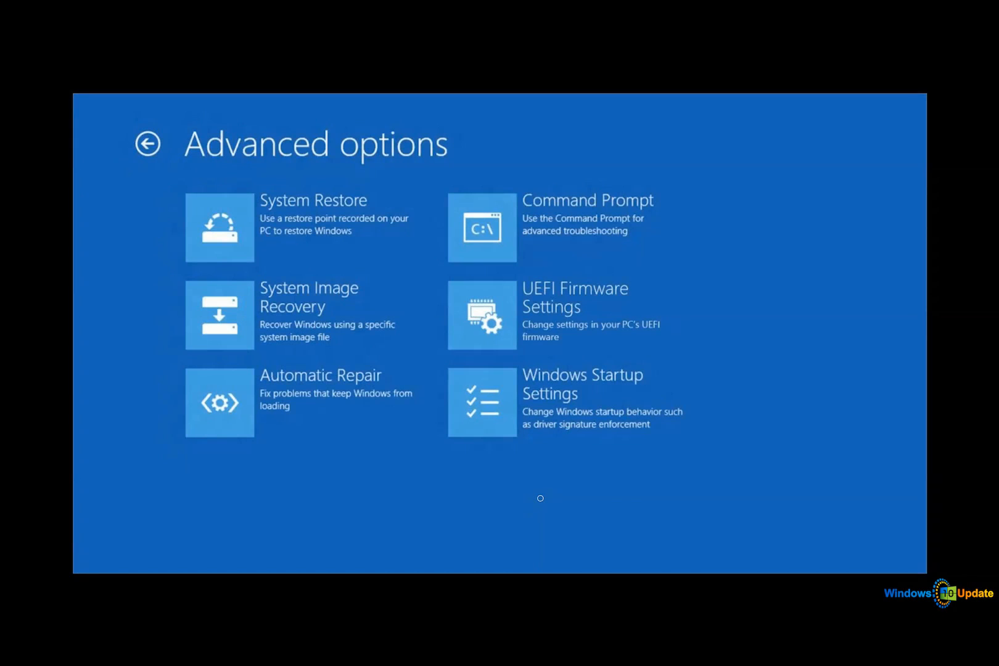
pyautogui.moveTo(153, 339)
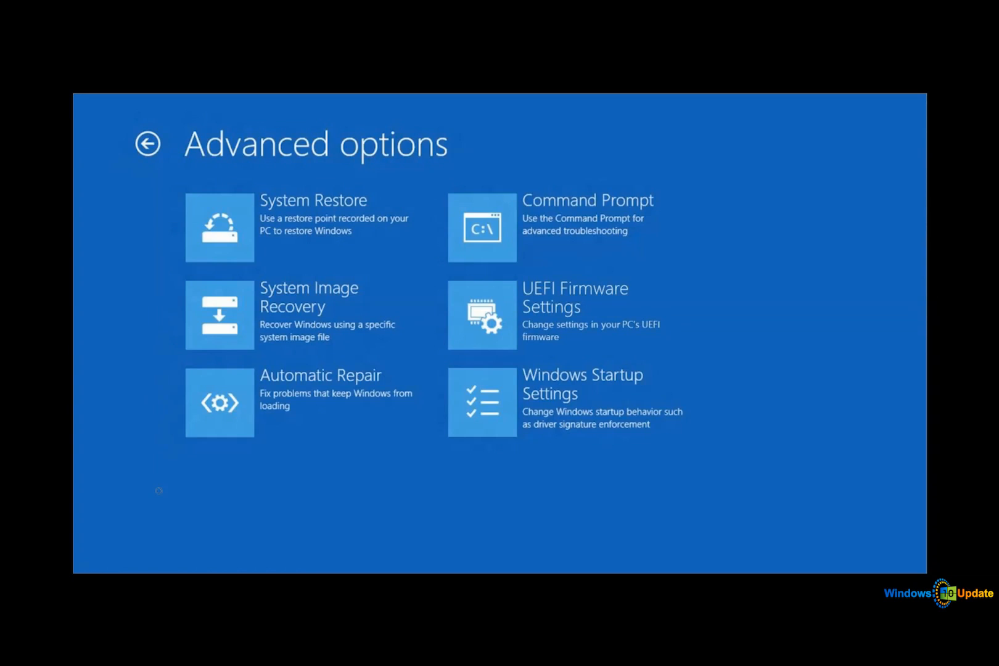
pyautogui.moveTo(129, 199)
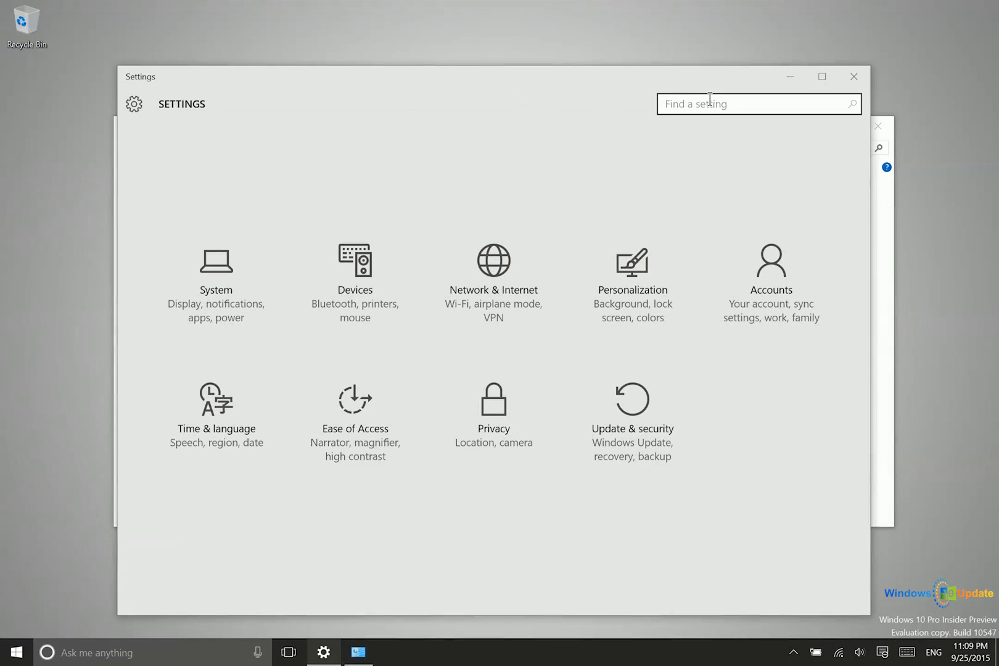
# Search Settings for 'file hist' and open File History settings.
pyautogui.write('f')
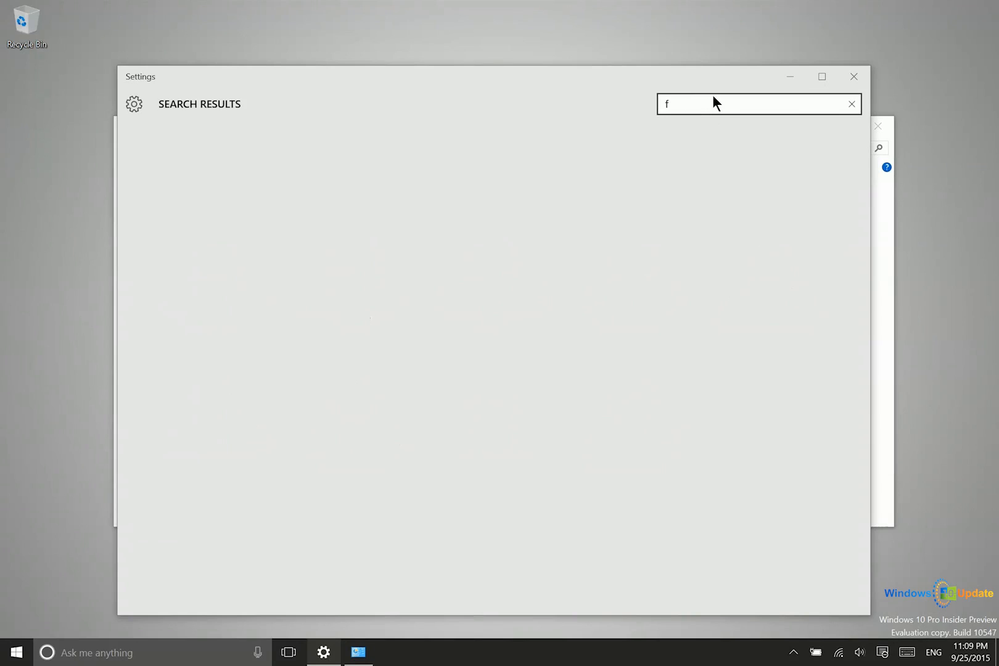
pyautogui.write('ile hist')
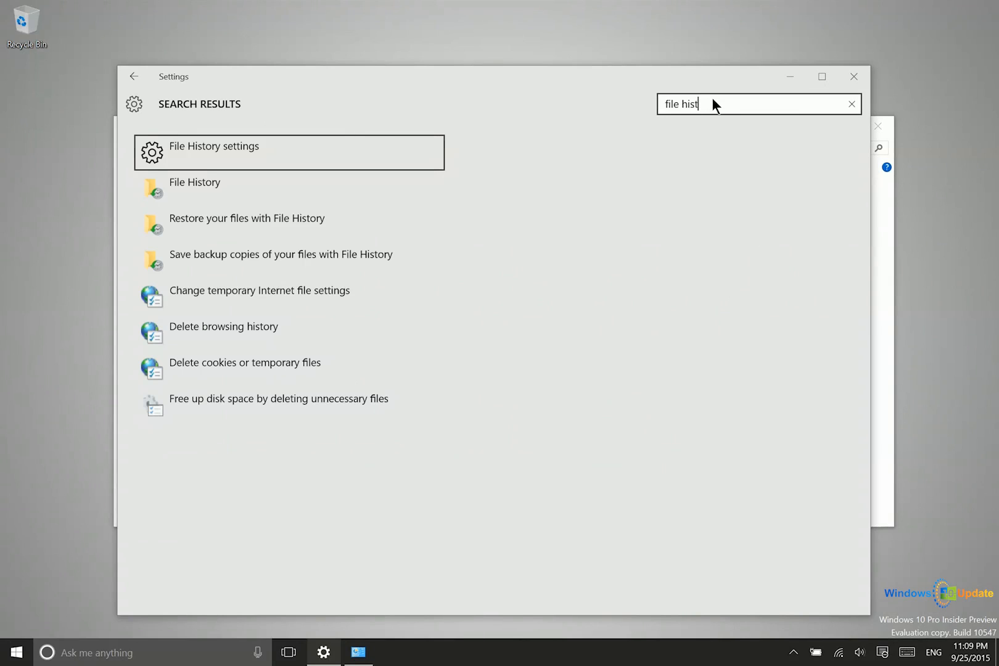
pyautogui.moveTo(291, 161)
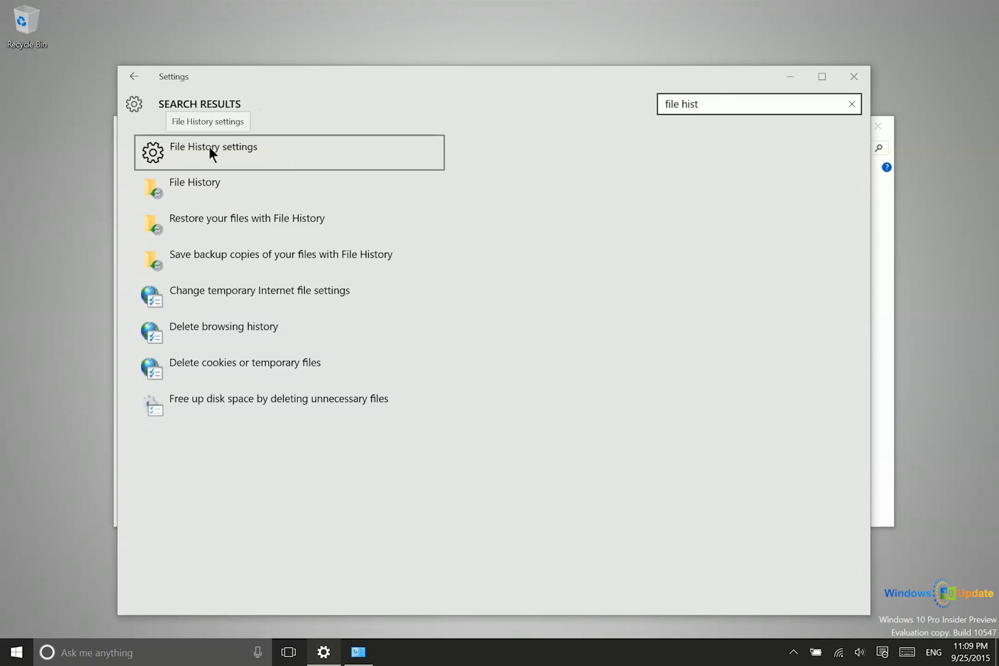
pyautogui.click(214, 147)
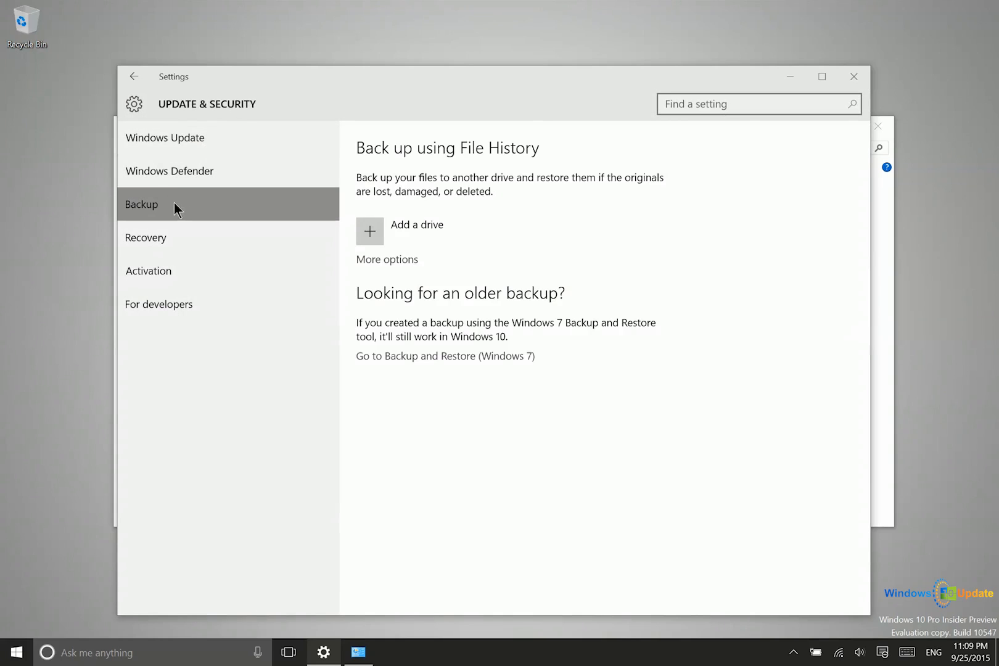
# Choose Seagate Backup Plus Drive (F:) as the File History drive under Update & security > Backup.
pyautogui.click(134, 76)
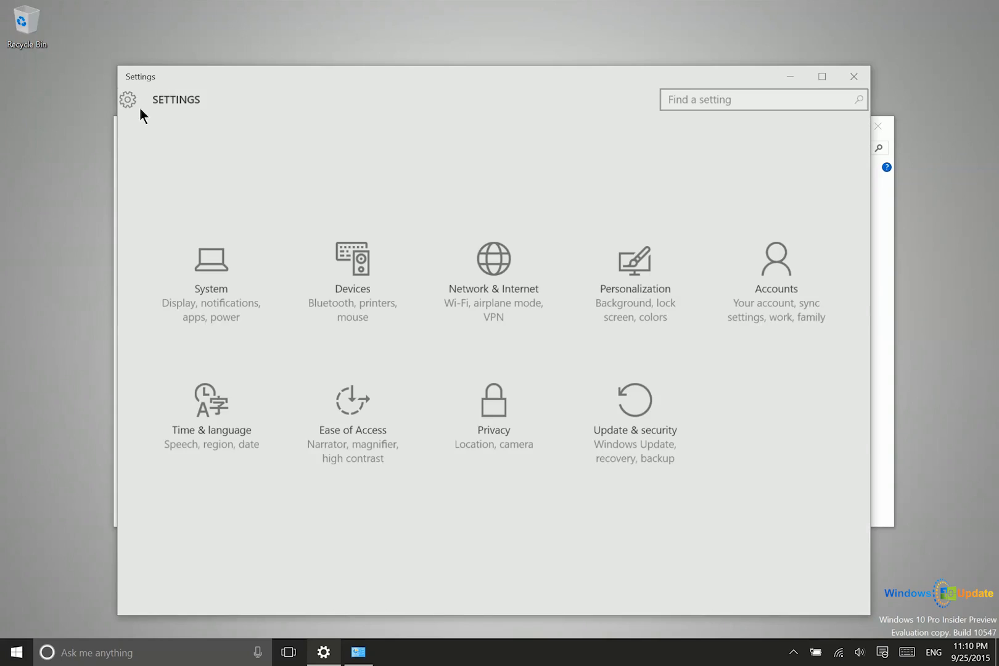
pyautogui.moveTo(631, 401)
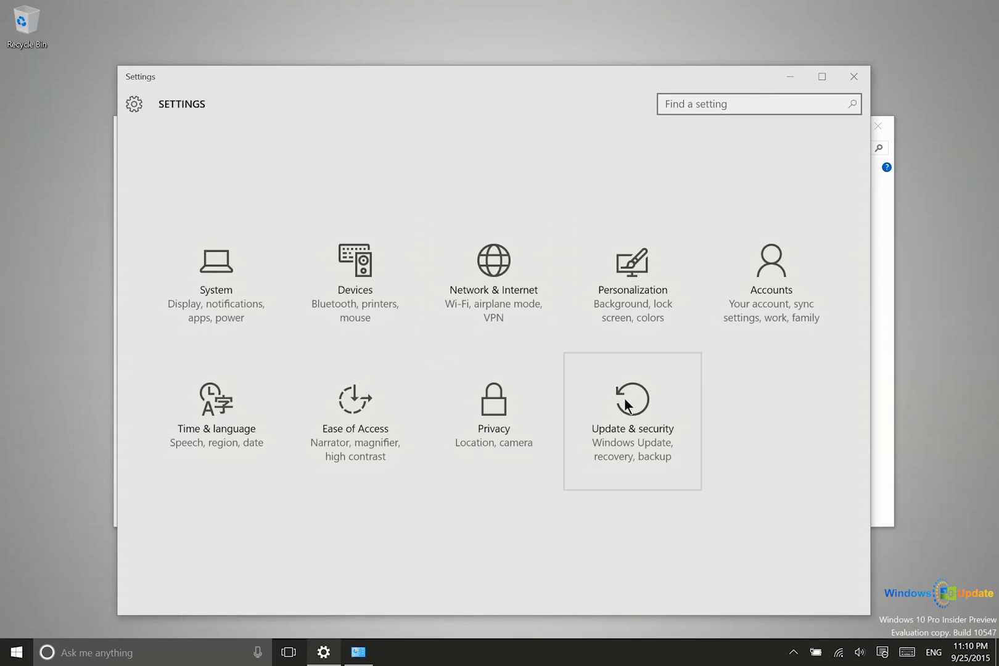
pyautogui.click(631, 414)
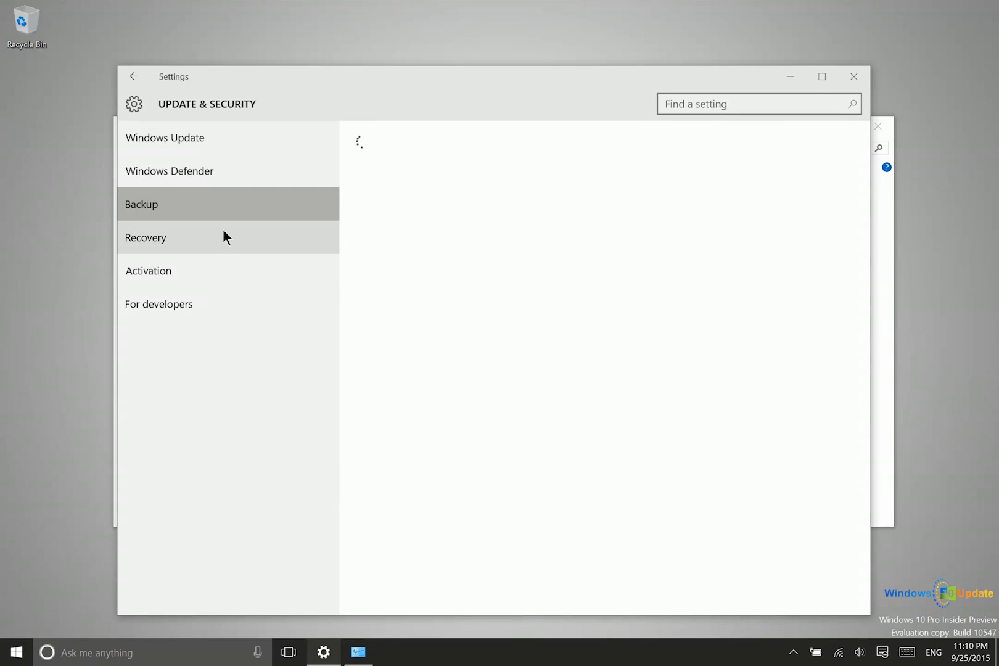
pyautogui.click(141, 204)
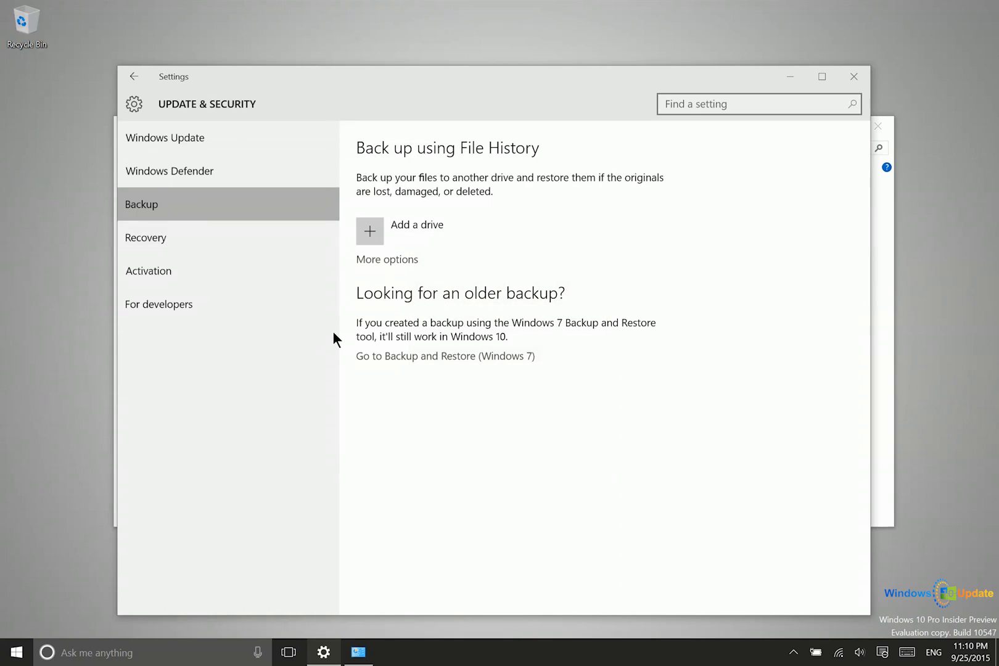
pyautogui.moveTo(375, 231)
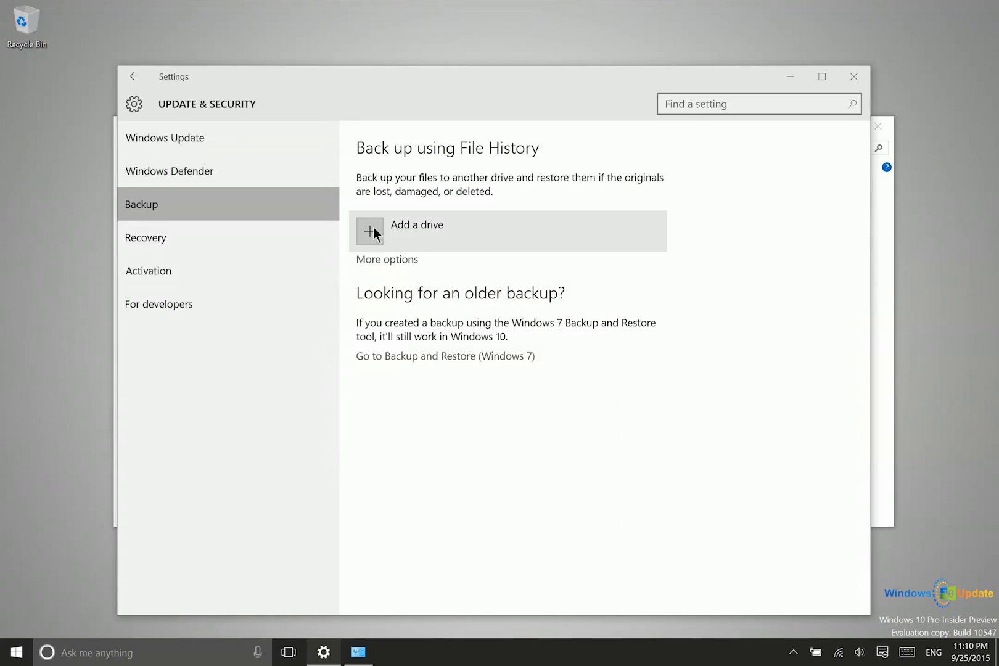
pyautogui.moveTo(662, 159)
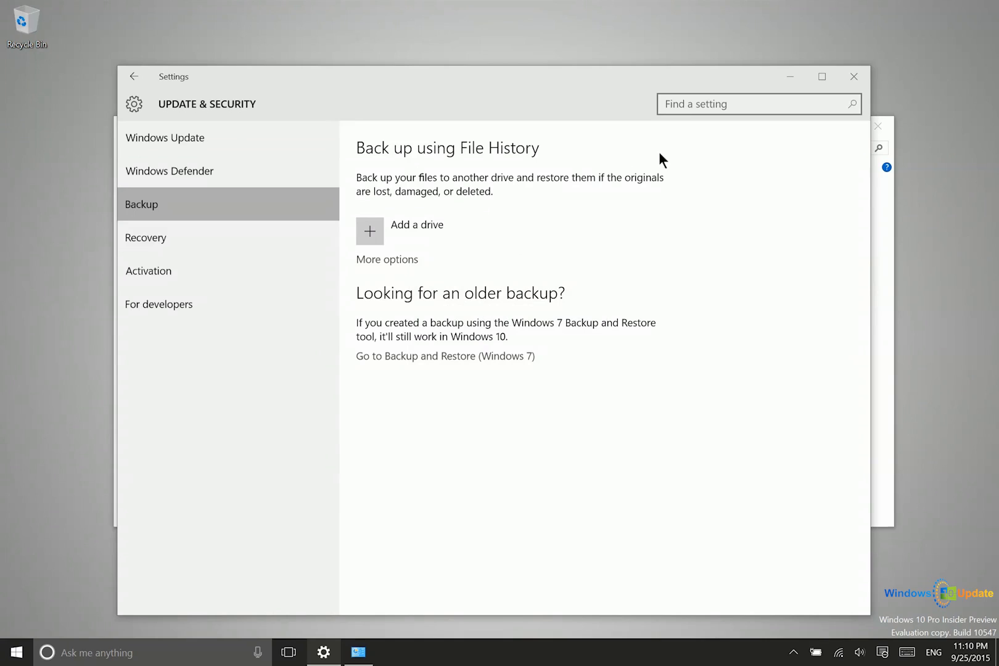
pyautogui.moveTo(358, 211)
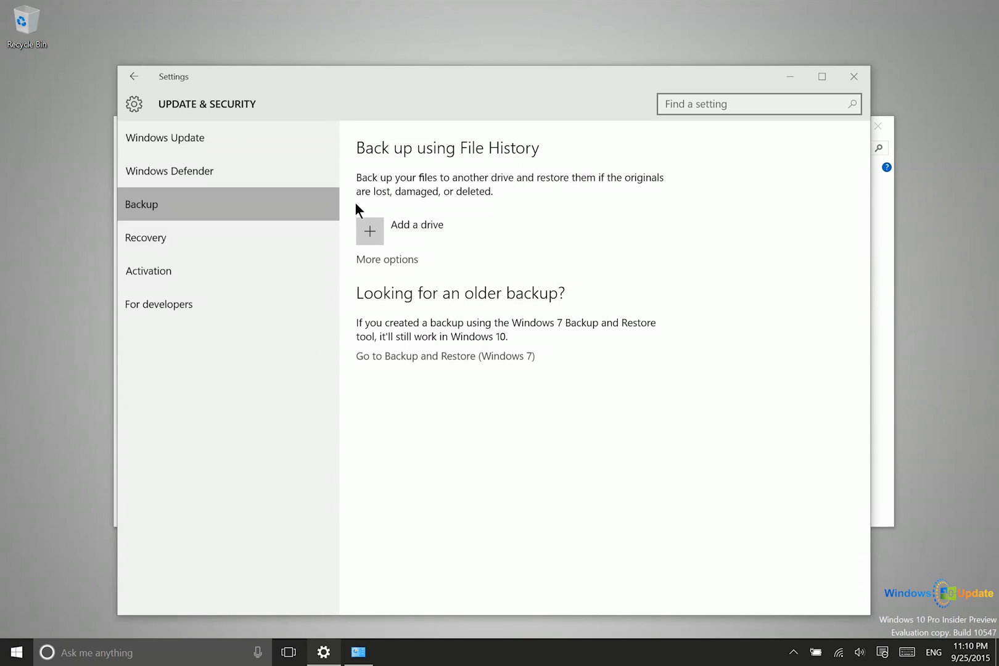
pyautogui.moveTo(379, 253)
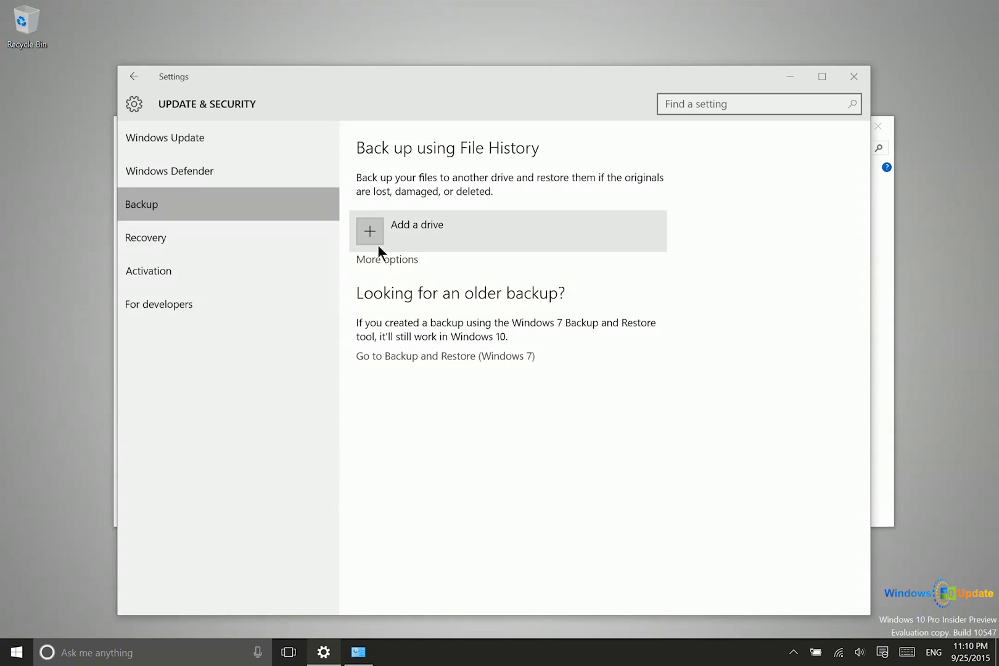
pyautogui.click(369, 231)
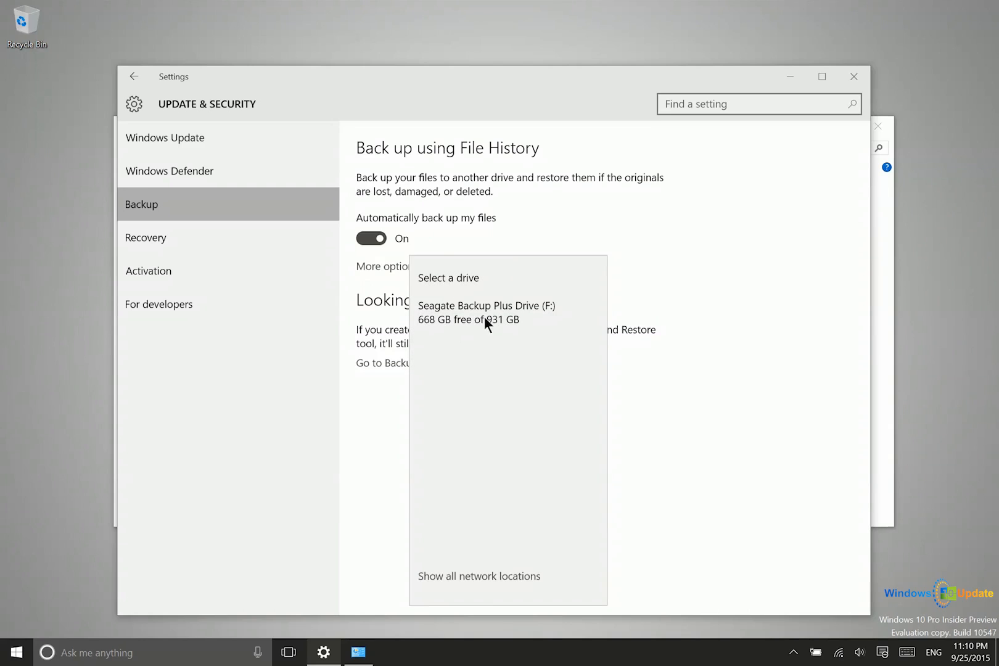
pyautogui.moveTo(474, 314)
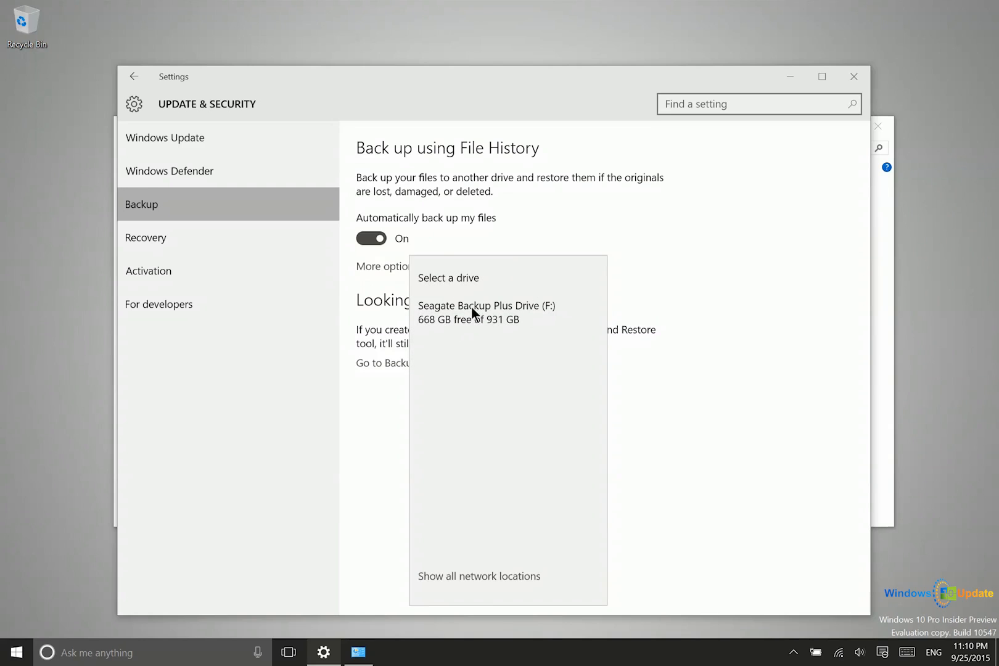
pyautogui.moveTo(474, 308)
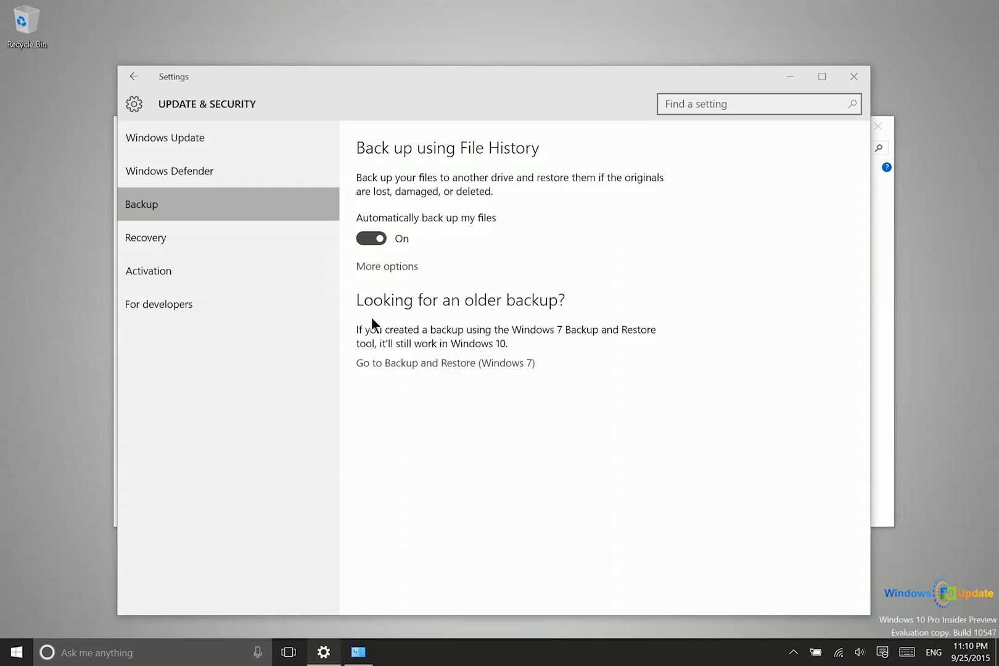
pyautogui.moveTo(430, 261)
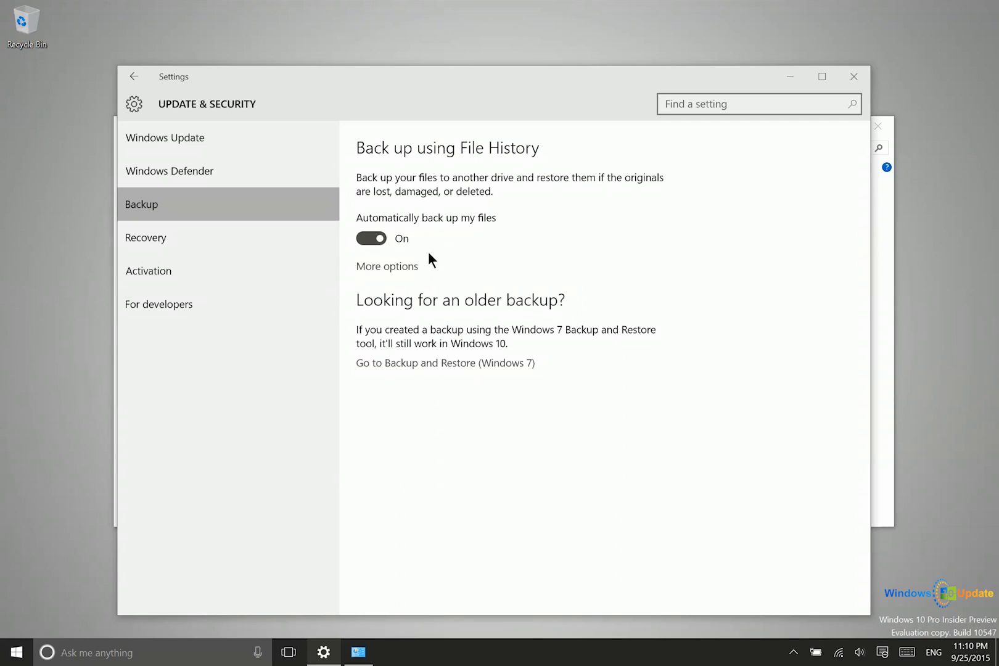
pyautogui.moveTo(400, 268)
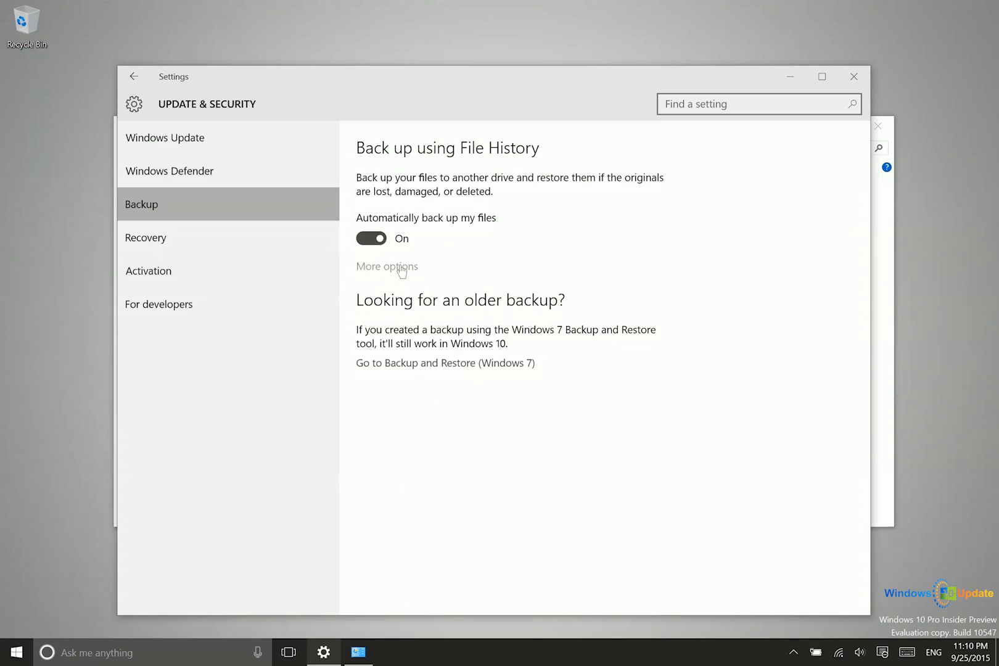
# In Backup options, back up files Daily and keep backups 'Forever (default)'.
pyautogui.click(386, 267)
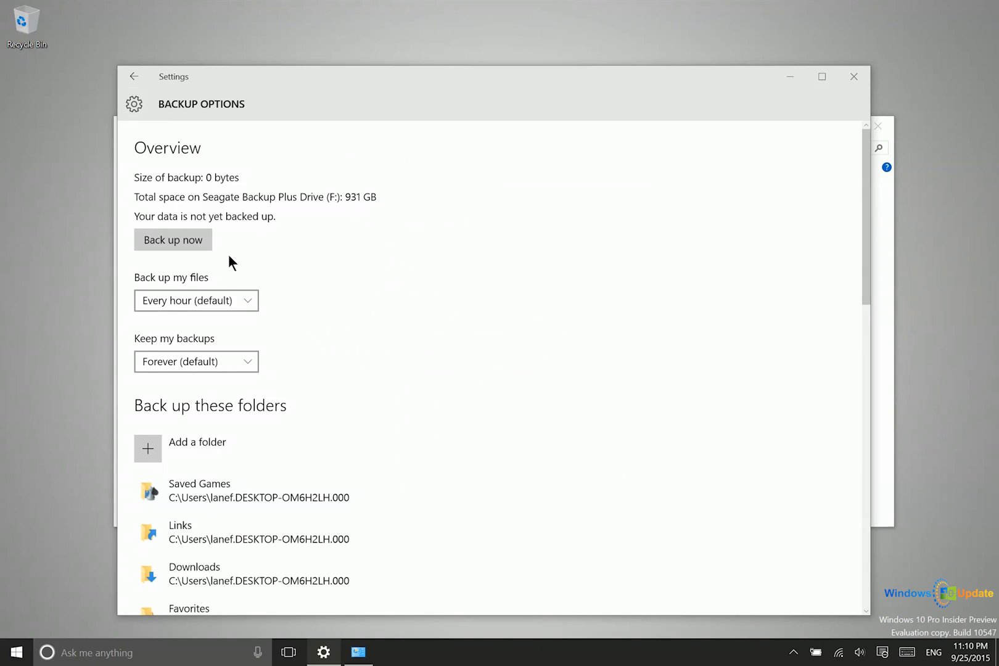
pyautogui.click(196, 300)
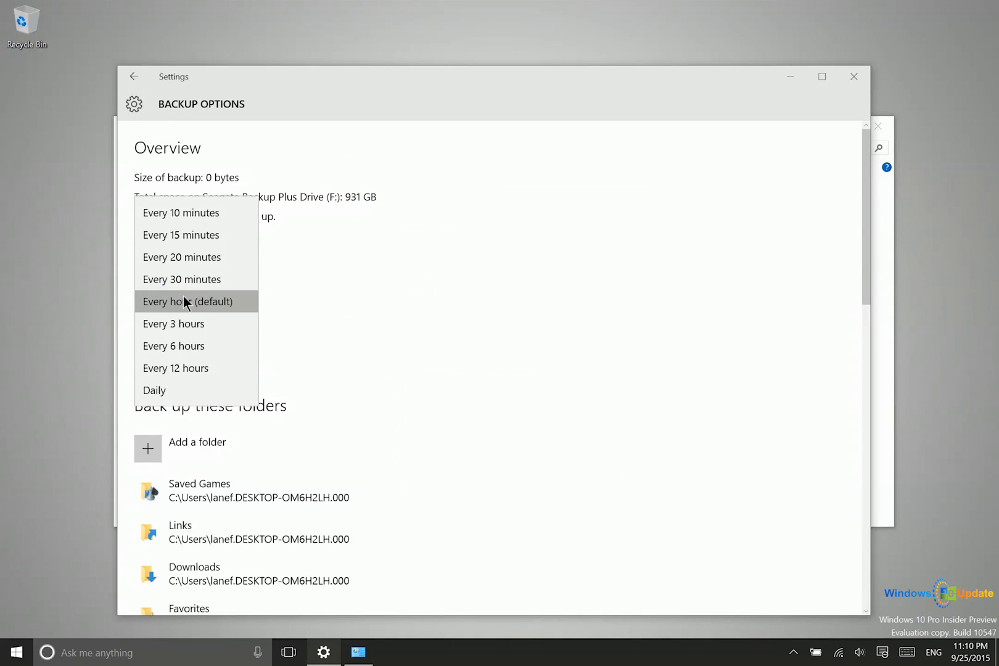
pyautogui.moveTo(180, 234)
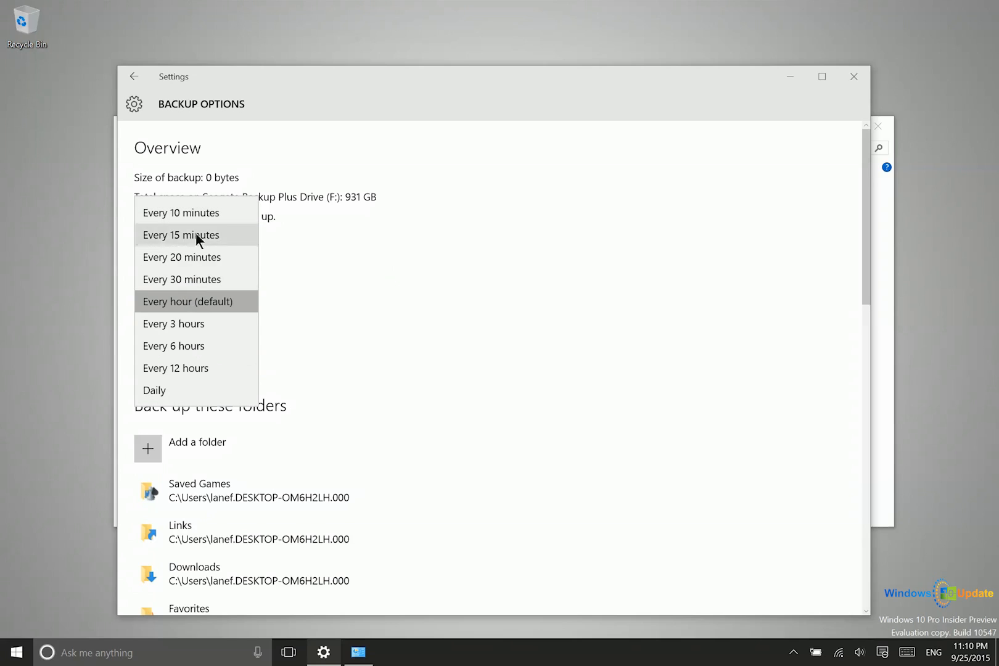
pyautogui.moveTo(177, 345)
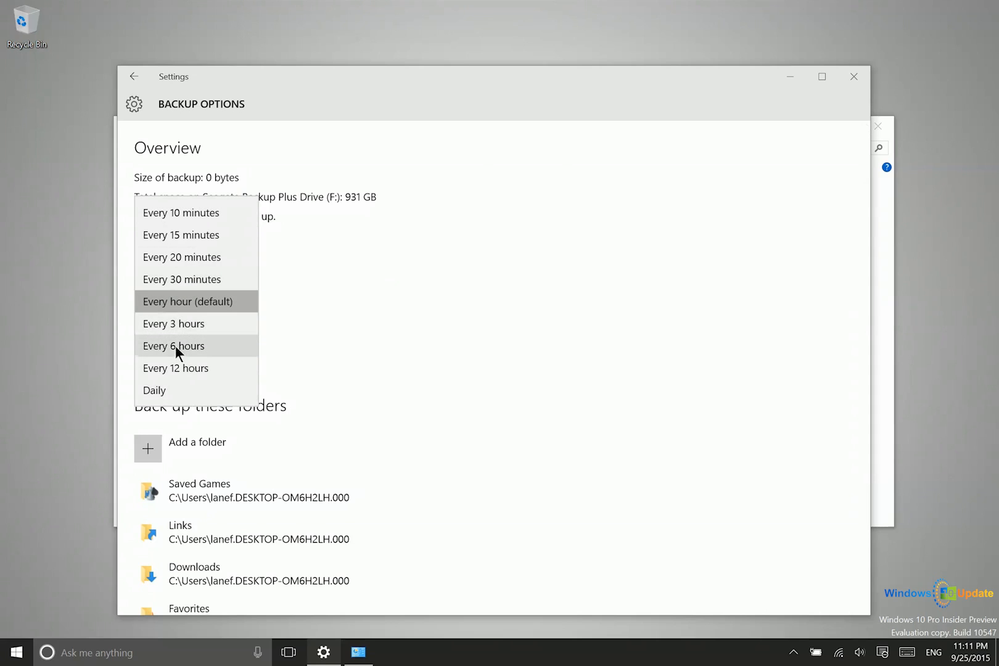
pyautogui.click(174, 345)
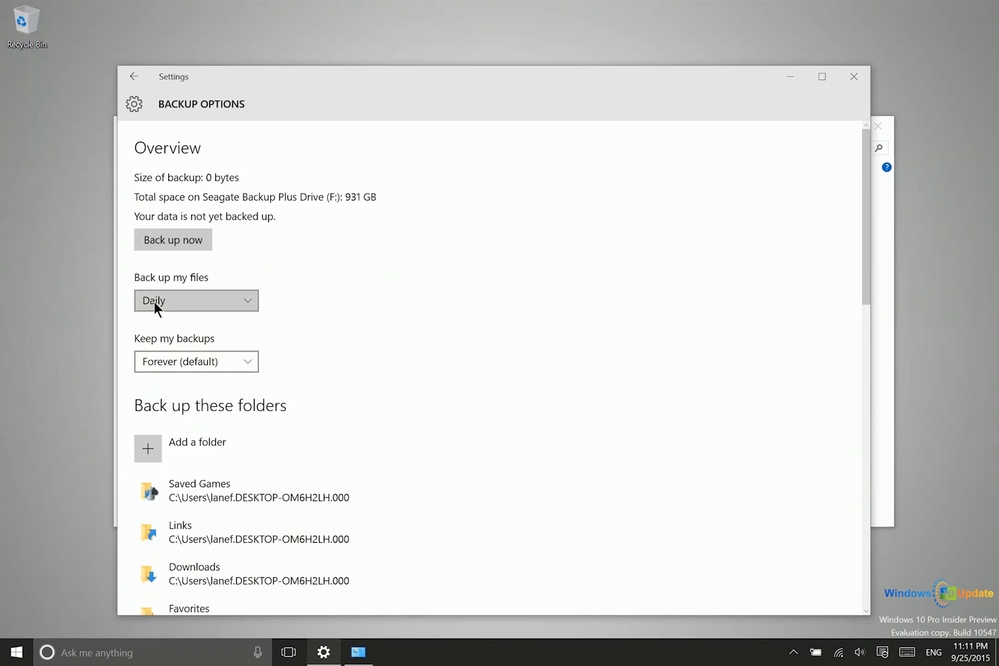
pyautogui.click(195, 361)
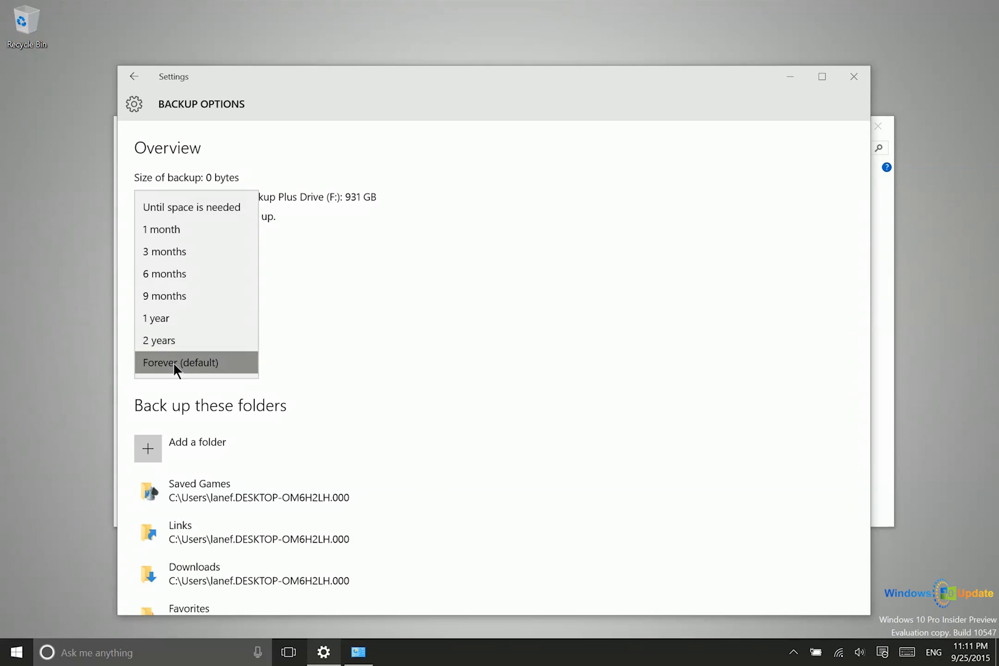
pyautogui.click(180, 362)
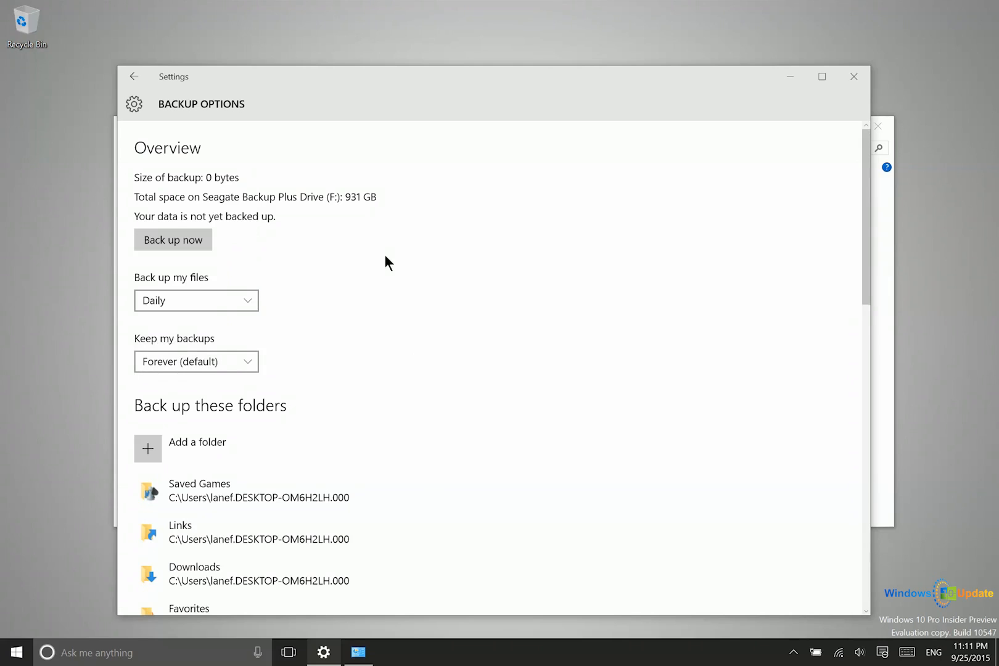
pyautogui.scroll(-3)
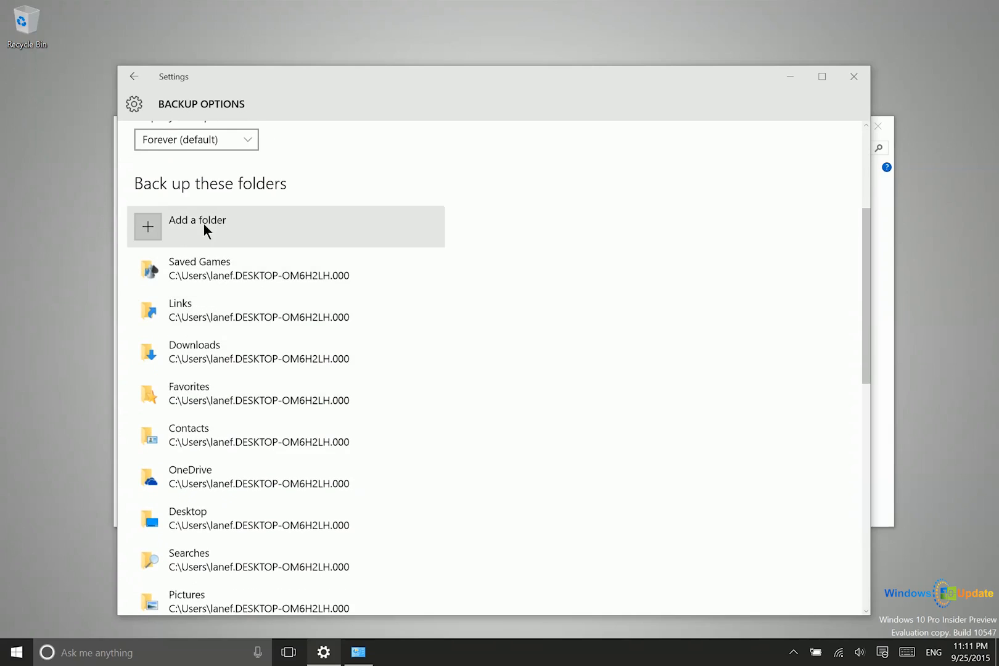
pyautogui.scroll(-3)
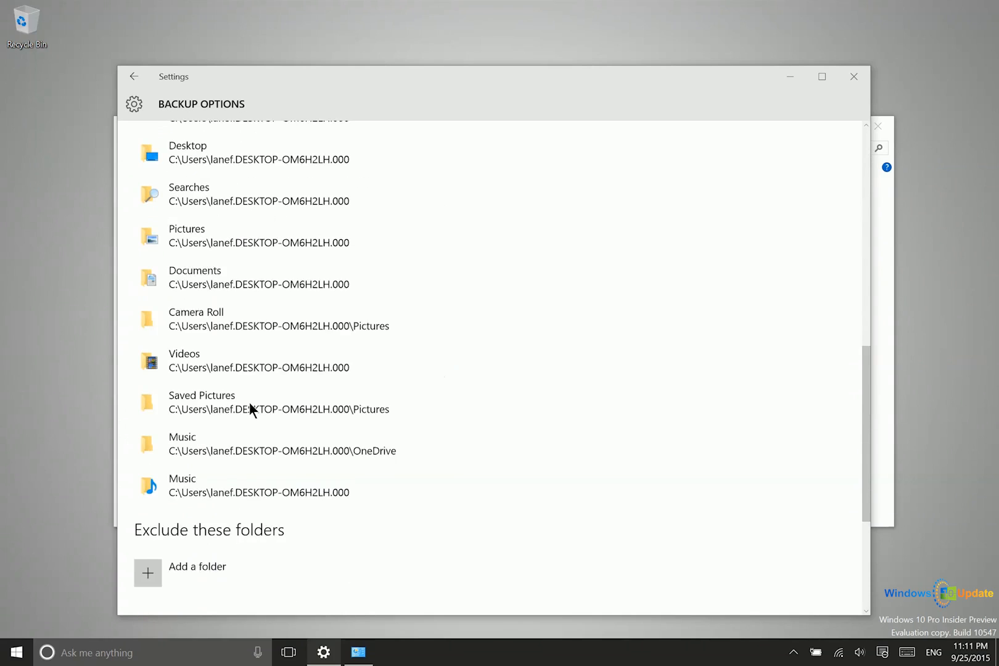
pyautogui.scroll(3)
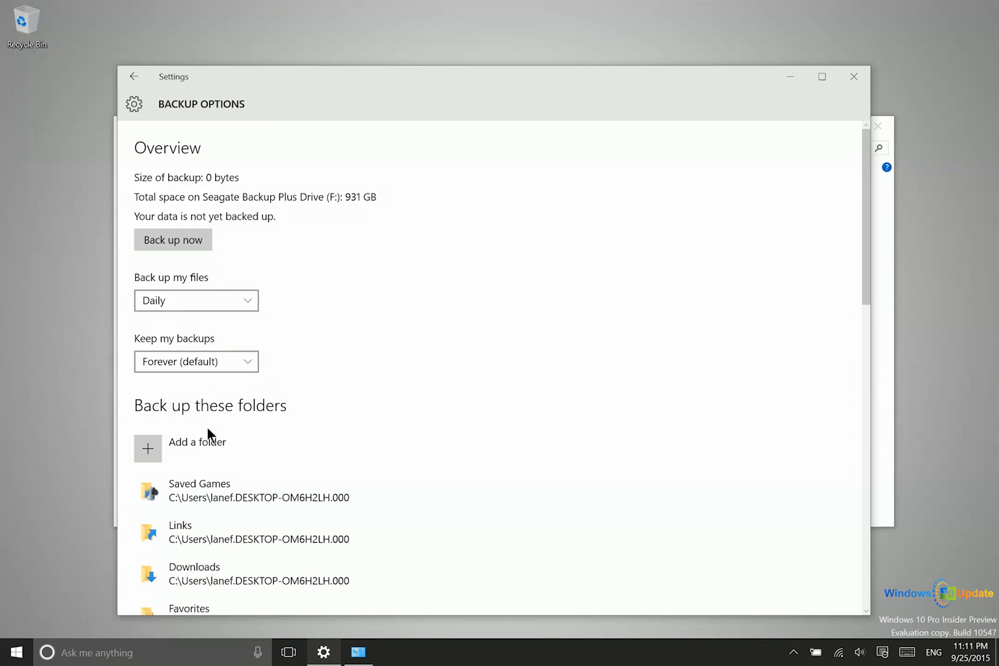
pyautogui.scroll(-3)
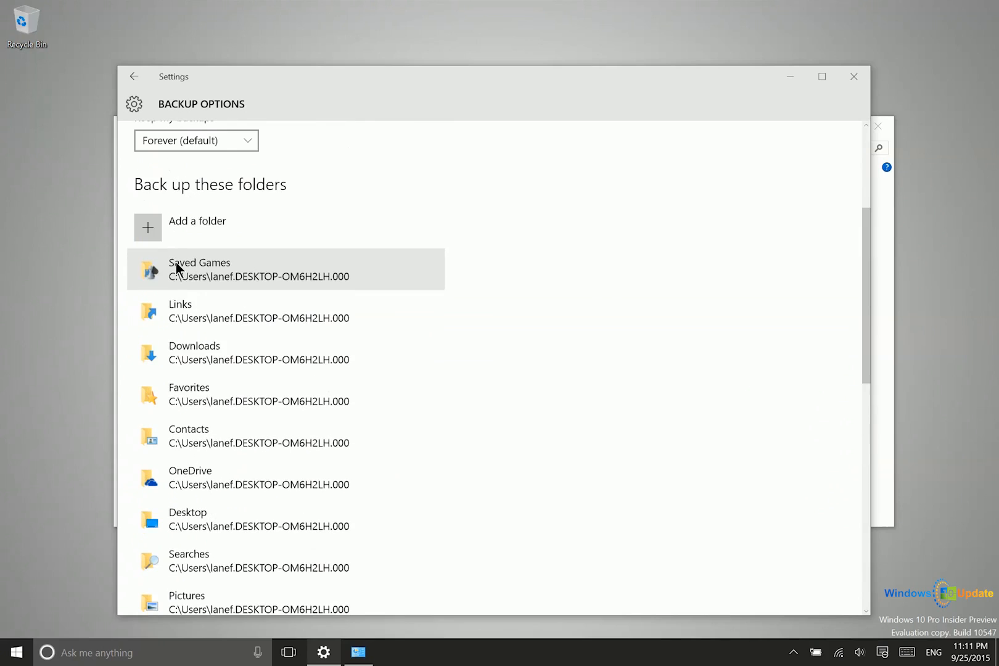
pyautogui.moveTo(207, 275)
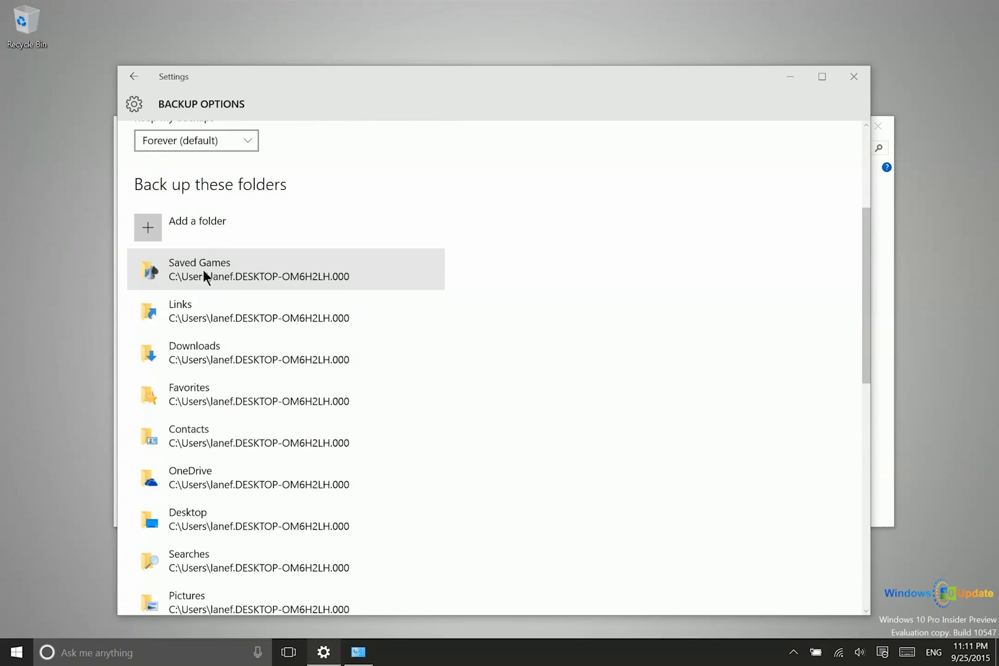
pyautogui.scroll(3)
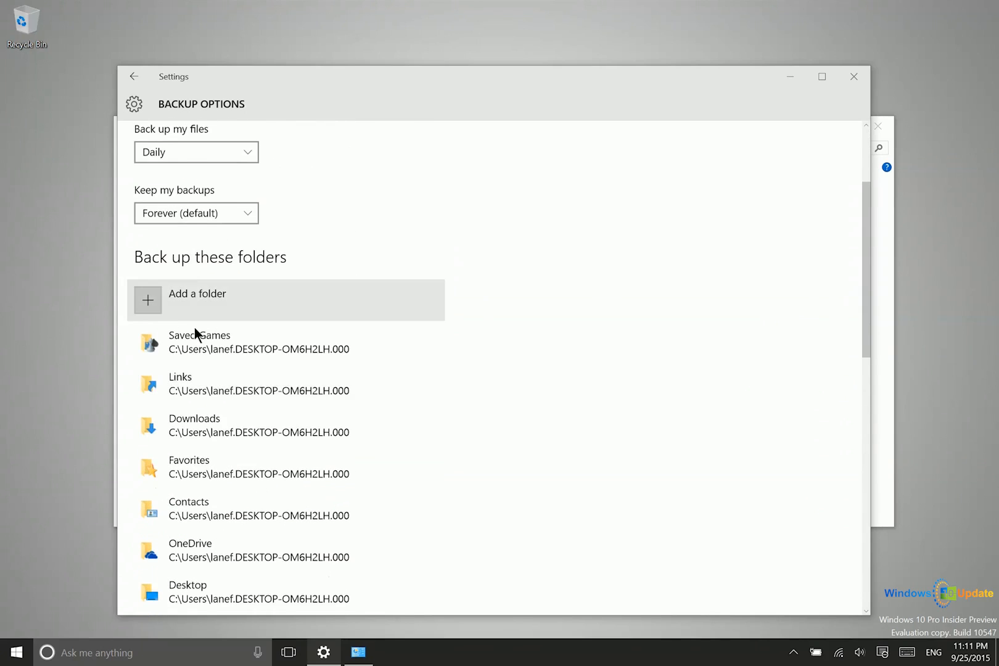
pyautogui.scroll(-3)
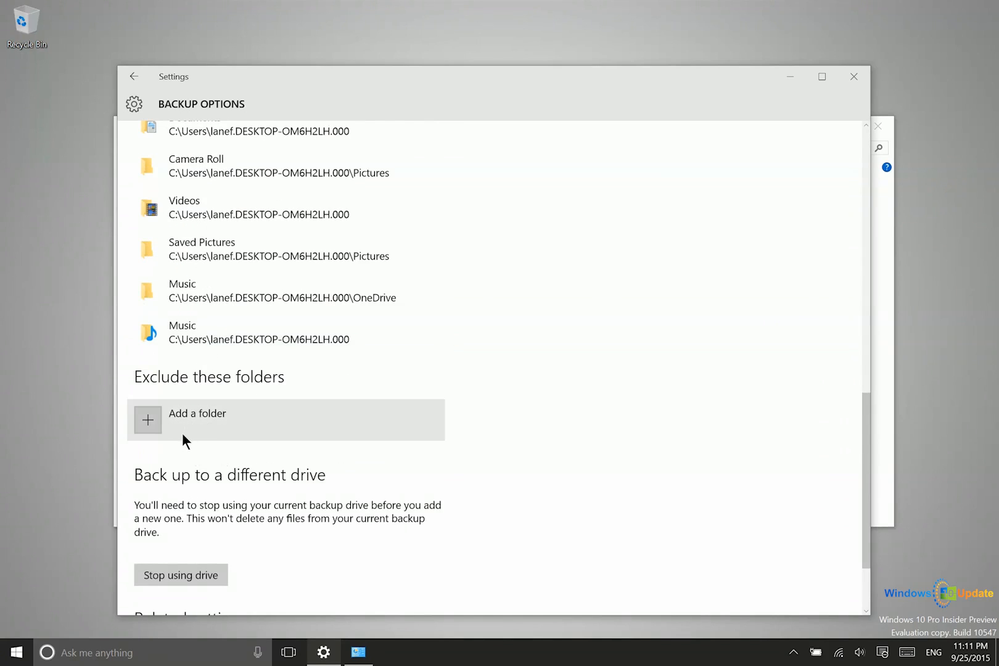
pyautogui.scroll(3)
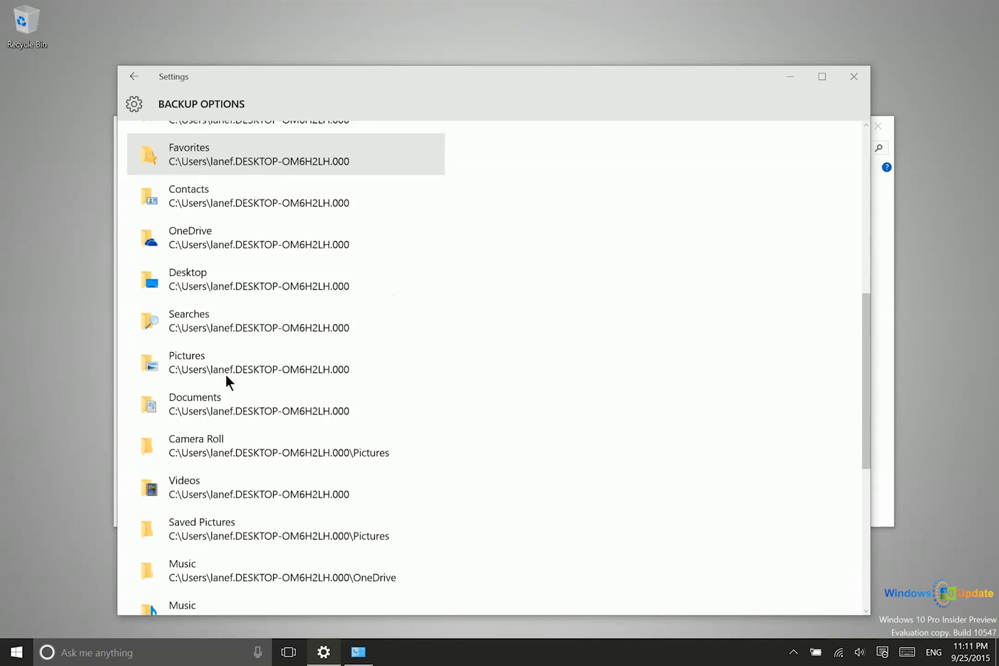
pyautogui.scroll(-3)
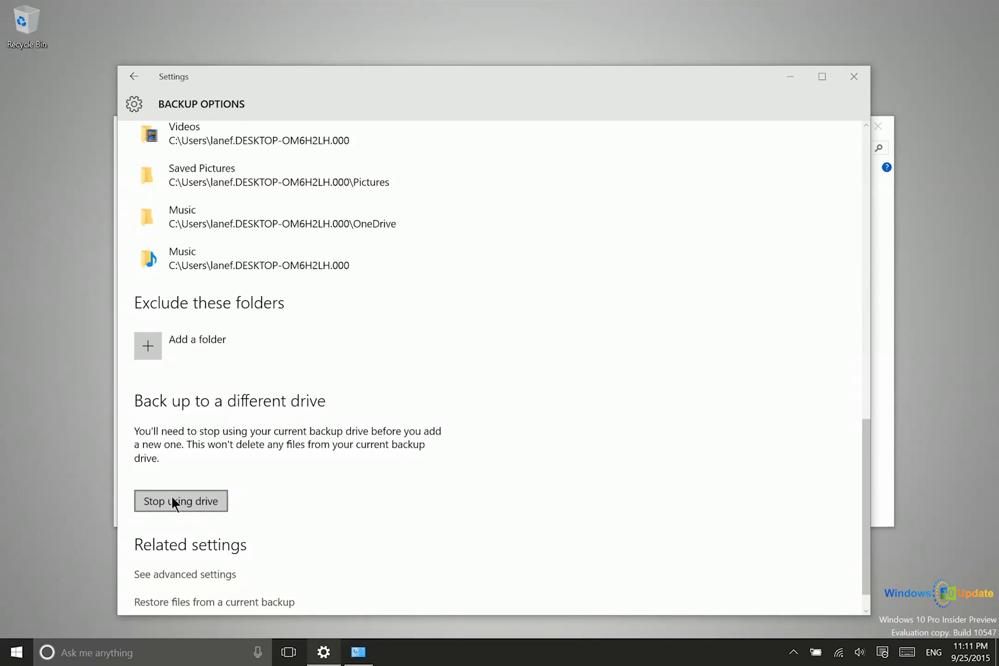
pyautogui.scroll(-3)
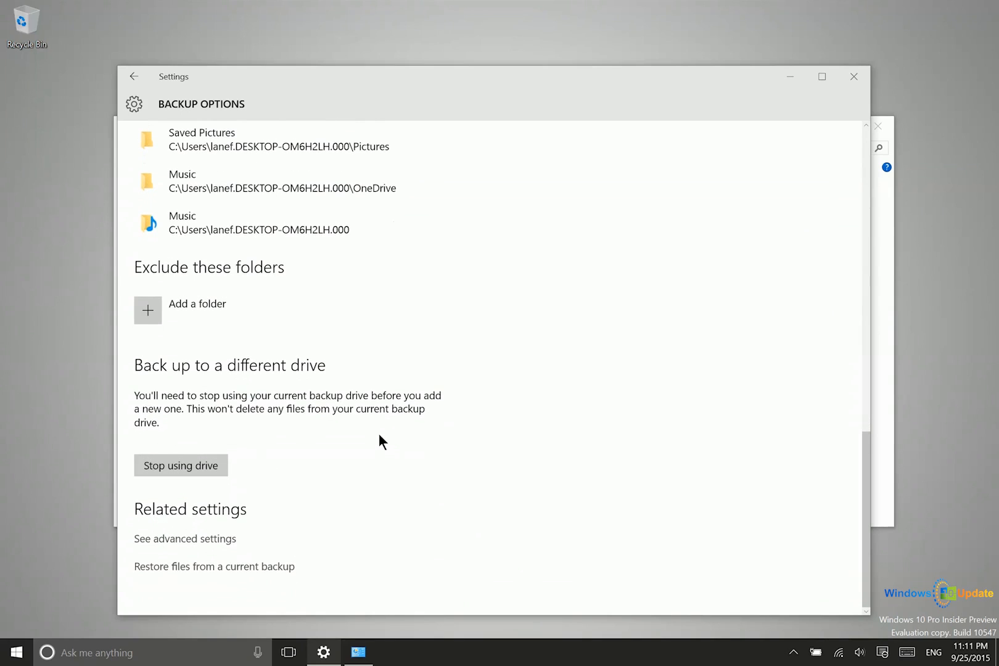
pyautogui.moveTo(210, 570)
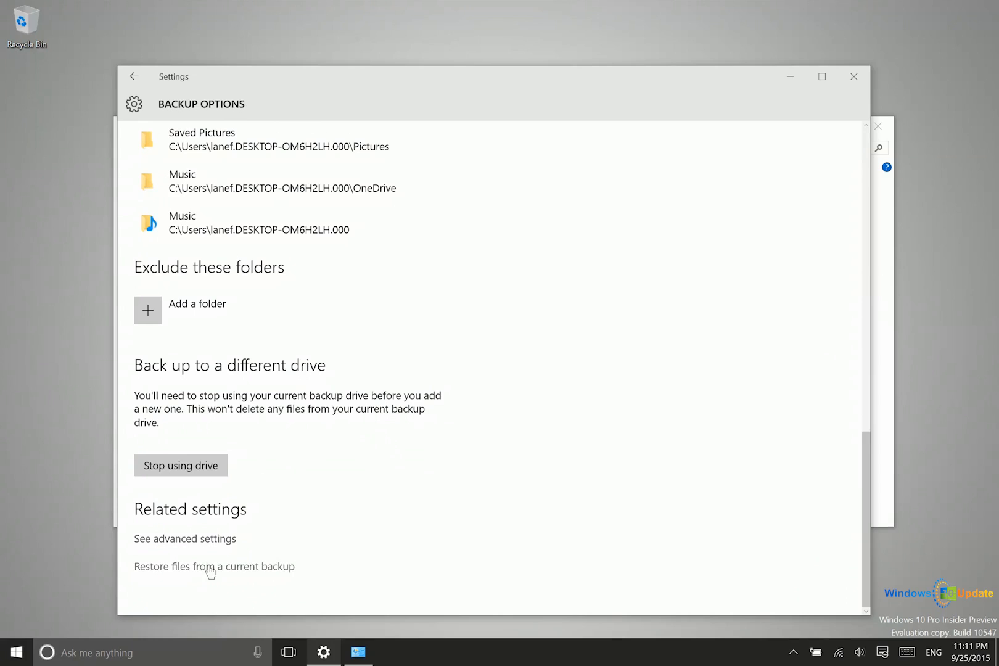
pyautogui.moveTo(358, 578)
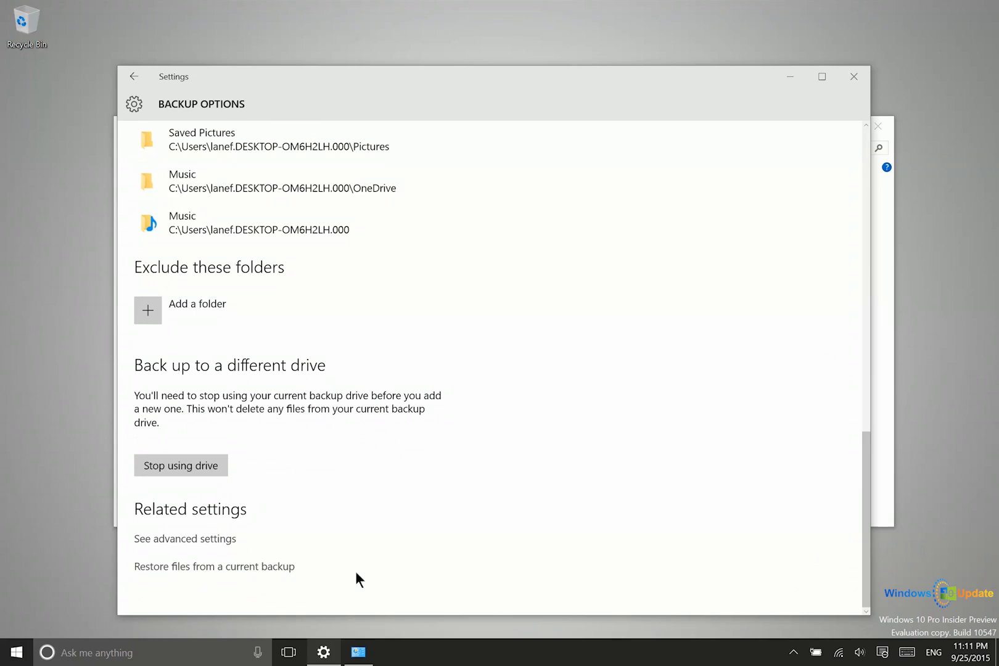
pyautogui.moveTo(238, 577)
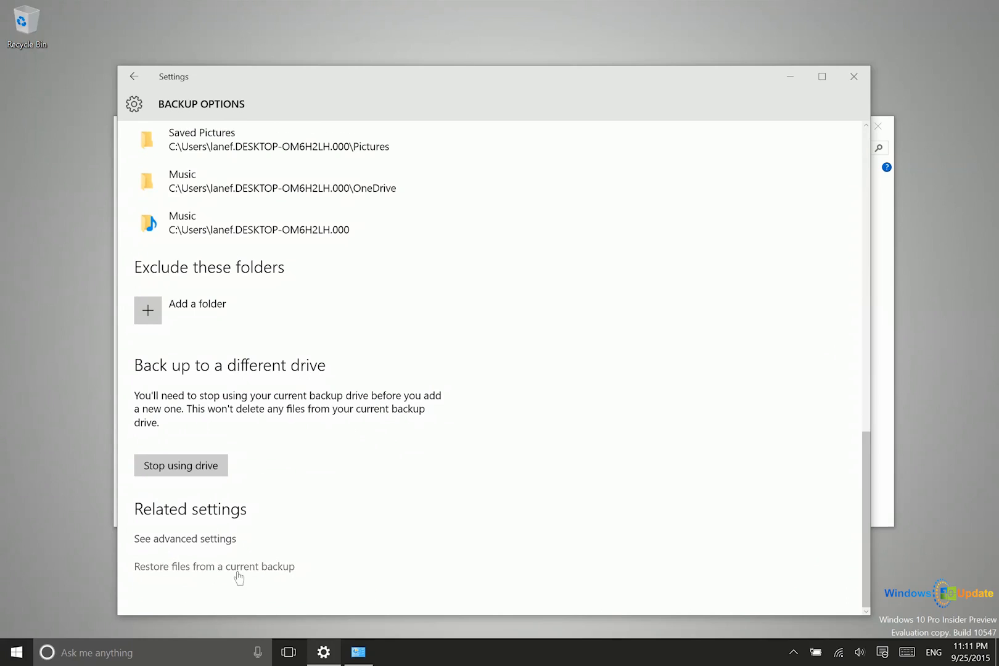
pyautogui.moveTo(250, 580)
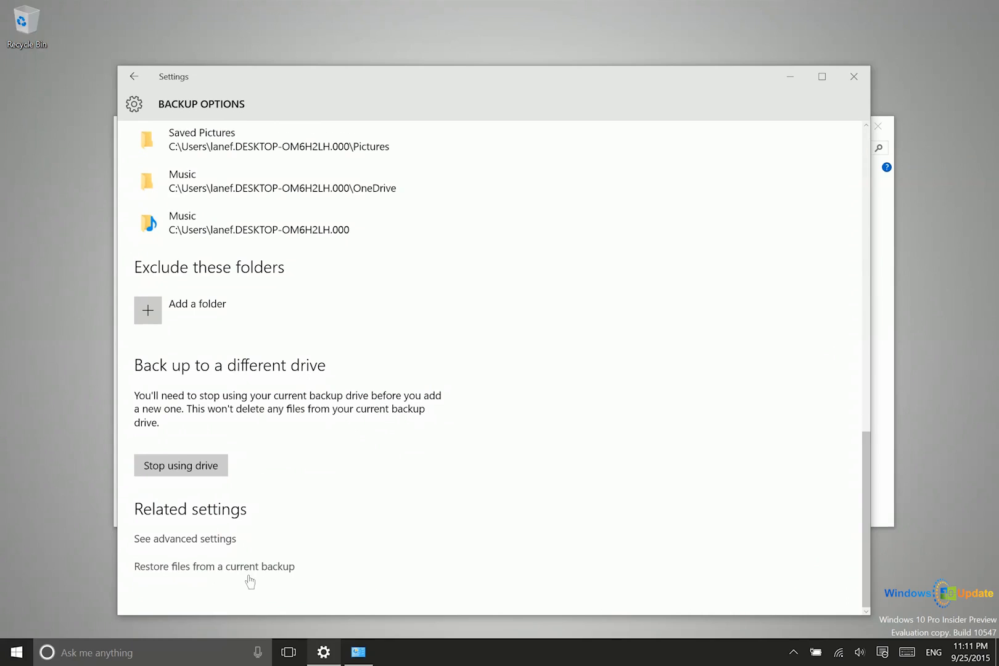
pyautogui.click(213, 566)
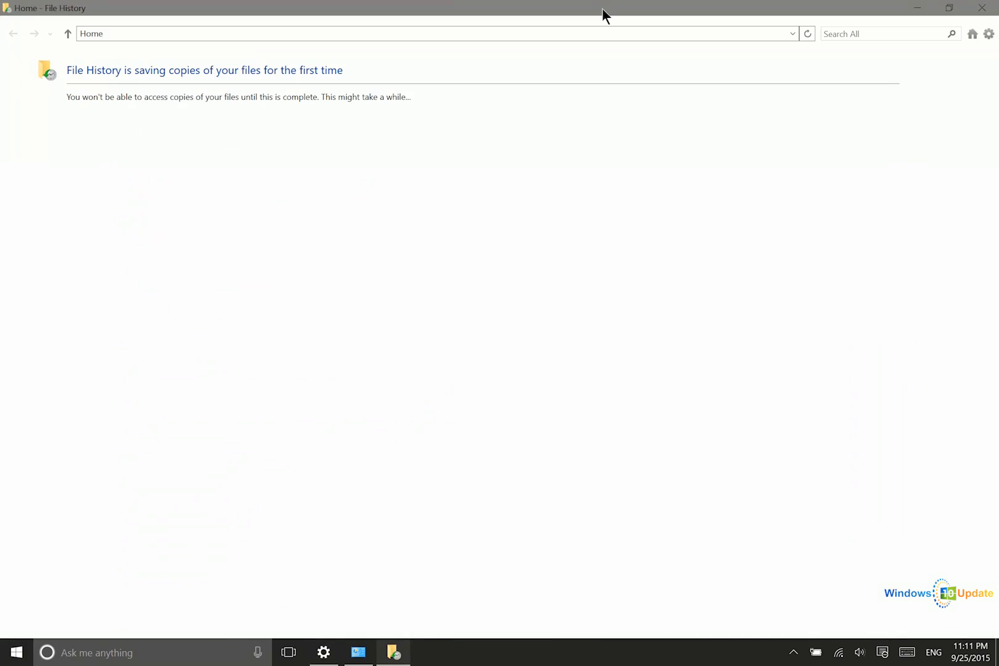
pyautogui.moveTo(308, 74)
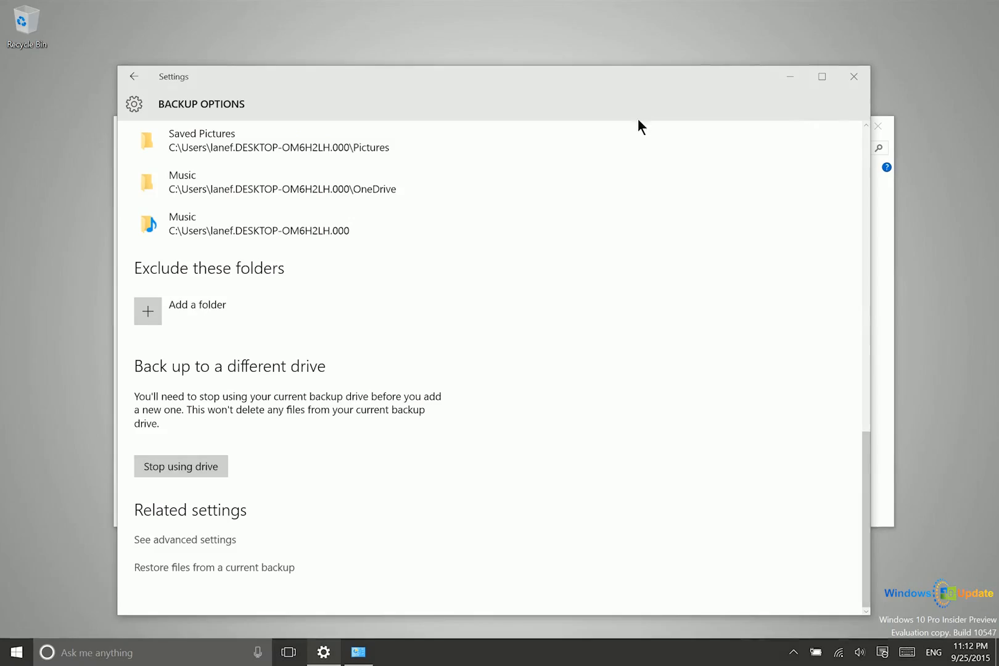
# Reopen More options and scroll through the backed-up folder list during the backup.
pyautogui.scroll(3)
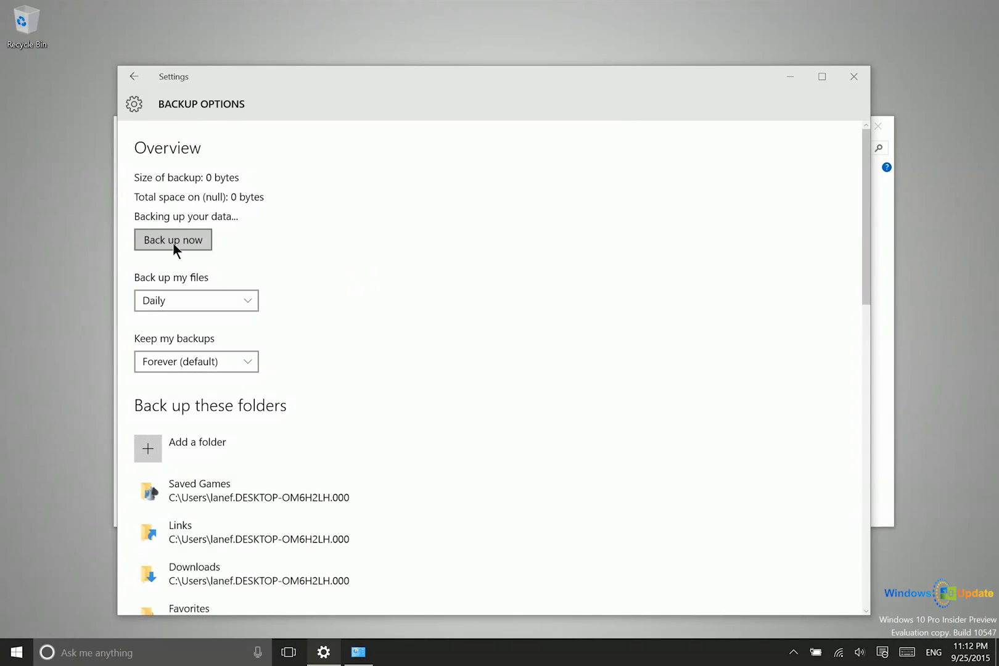
pyautogui.moveTo(139, 122)
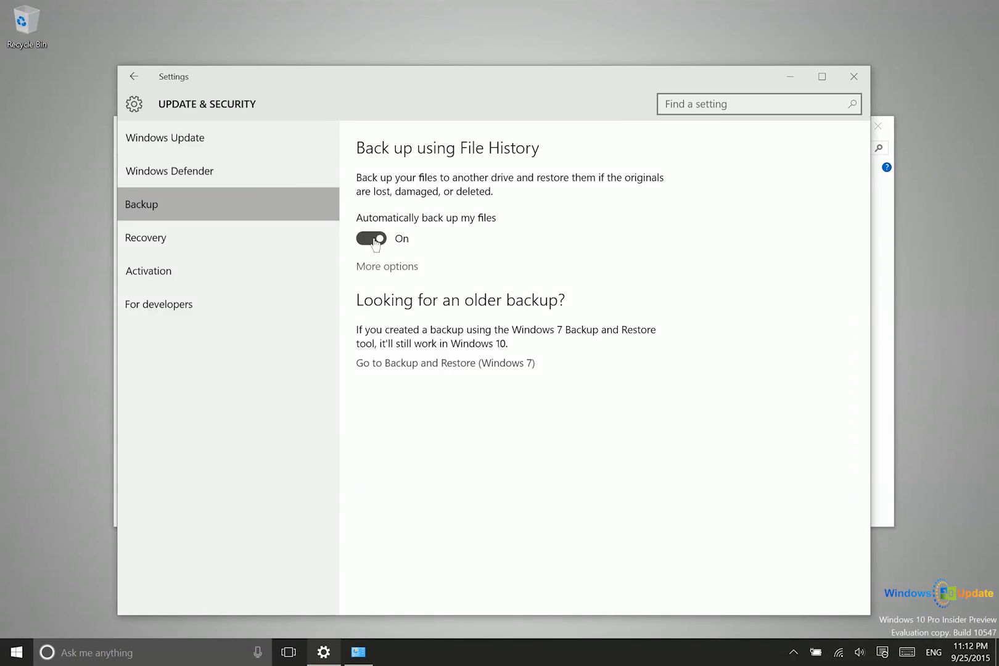
pyautogui.moveTo(407, 281)
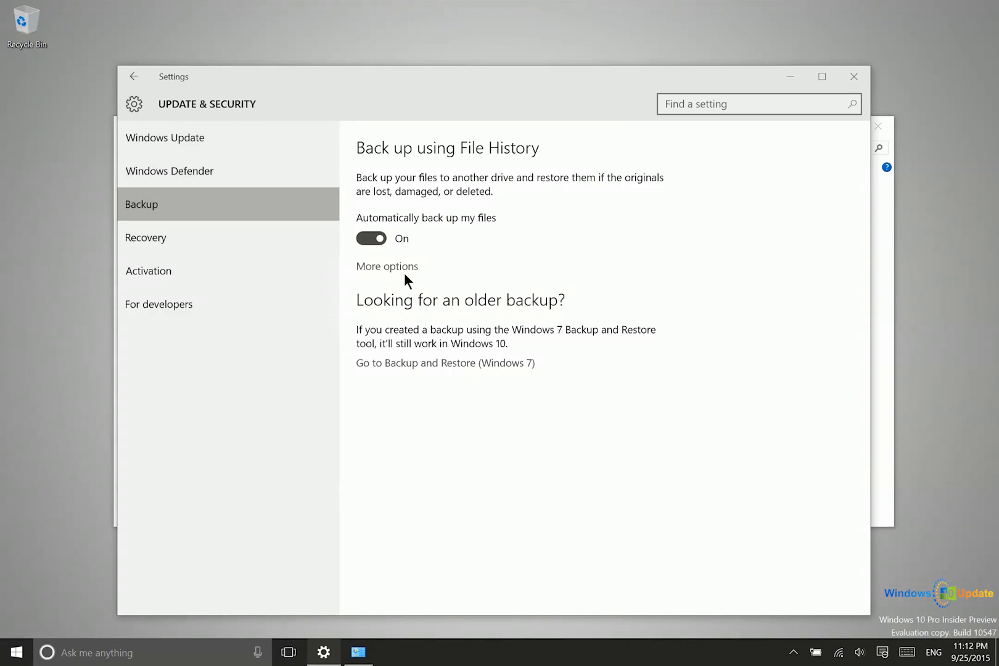
pyautogui.click(387, 266)
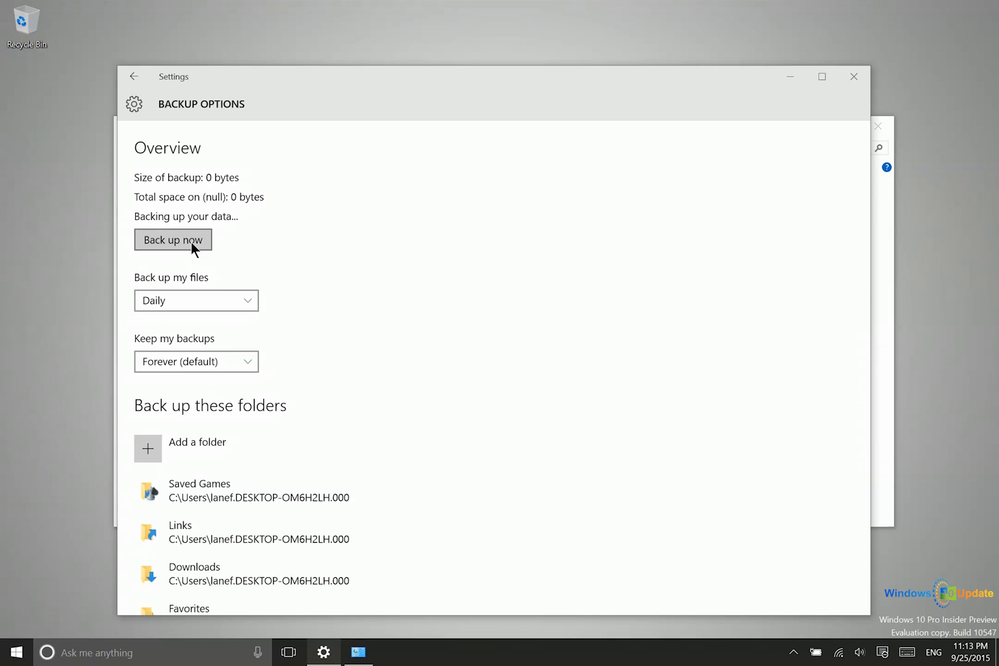
pyautogui.scroll(-3)
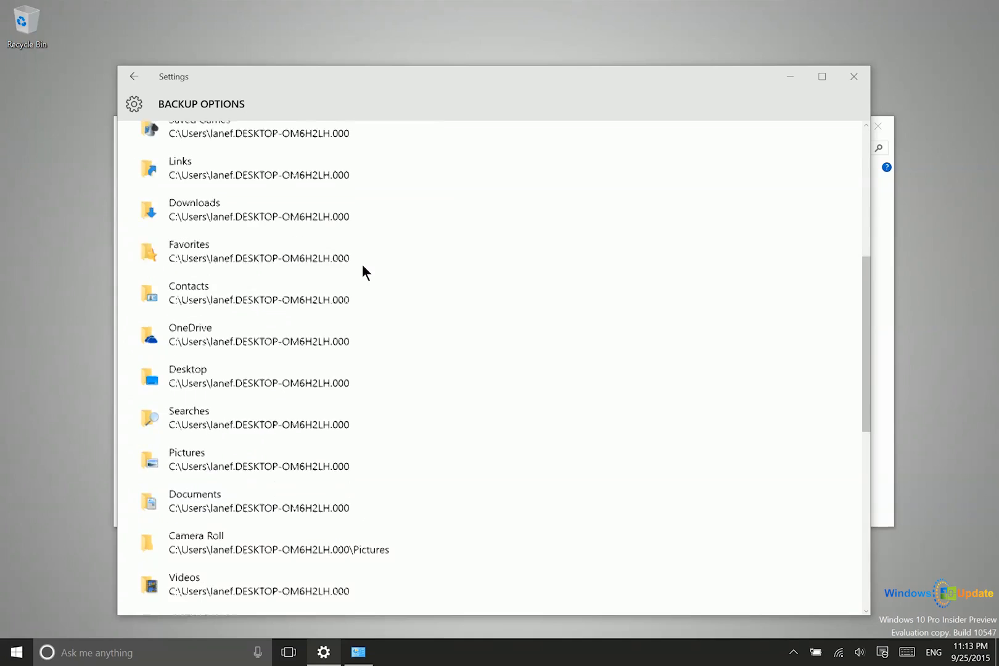
pyautogui.scroll(-3)
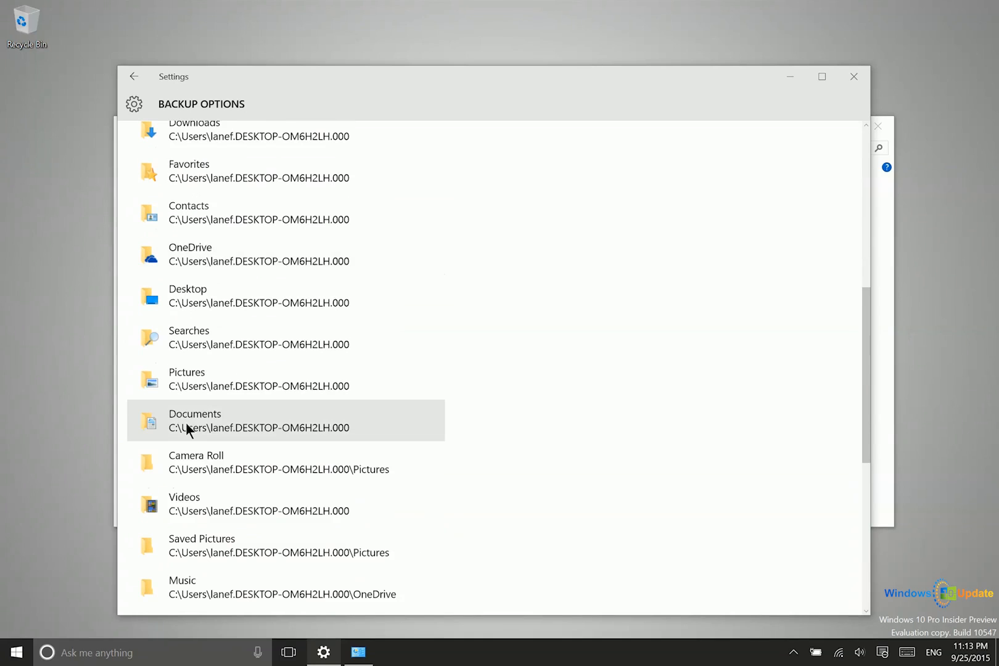